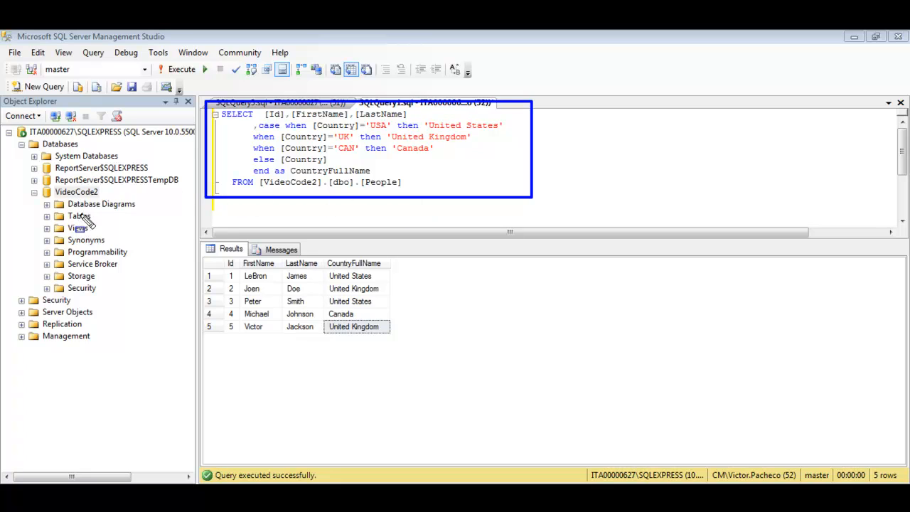
pyautogui.moveTo(345, 224)
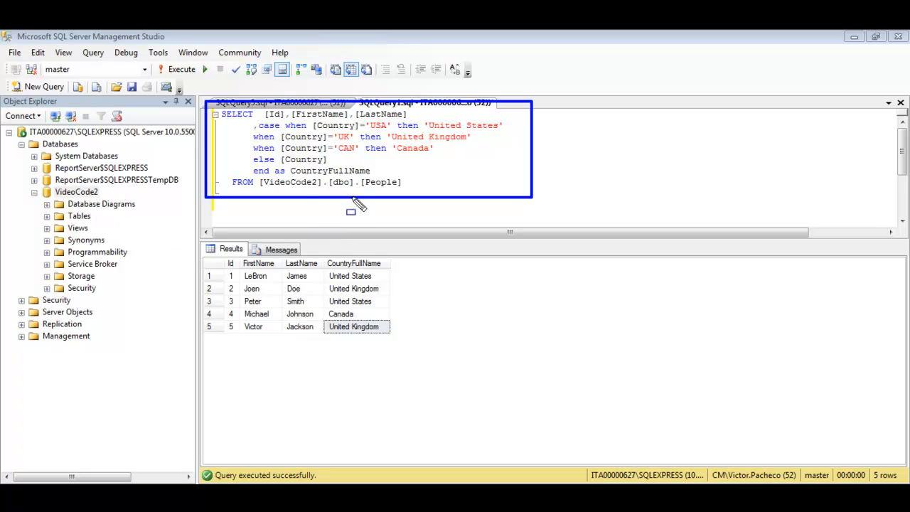
pyautogui.moveTo(385, 201)
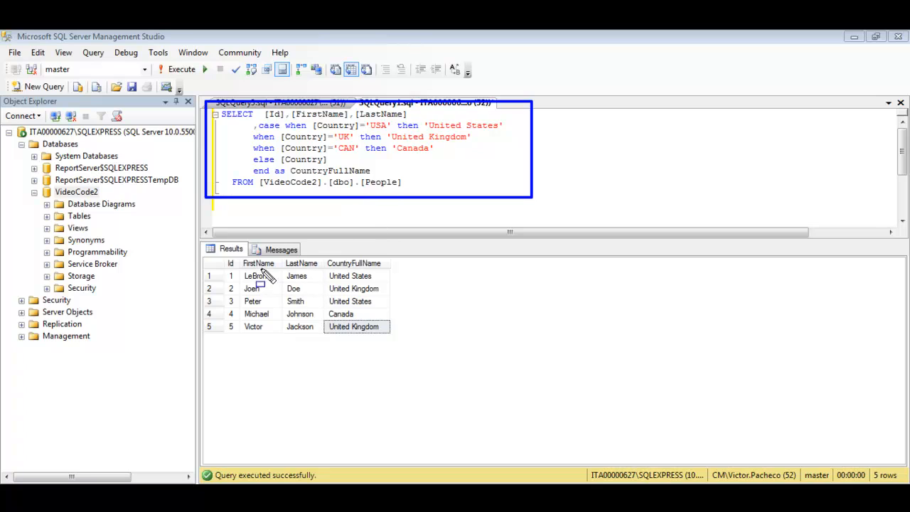
pyautogui.moveTo(313, 278)
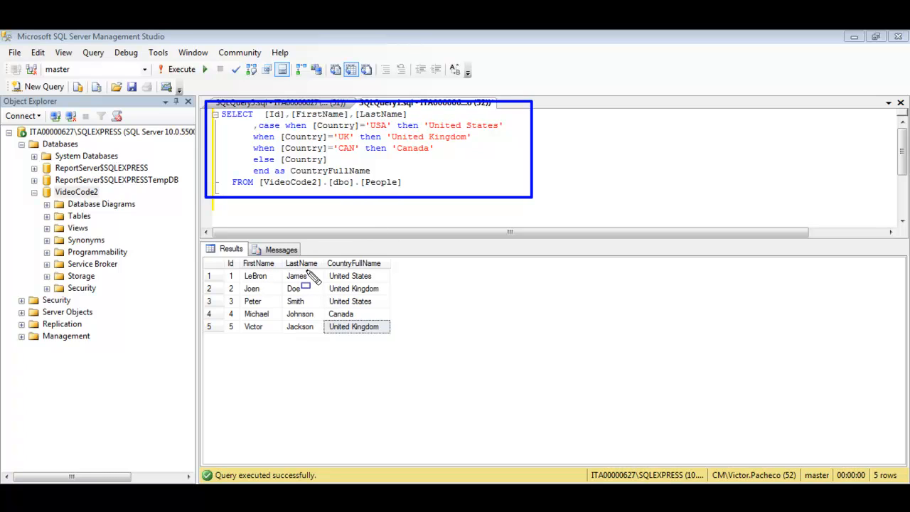
pyautogui.moveTo(359, 276)
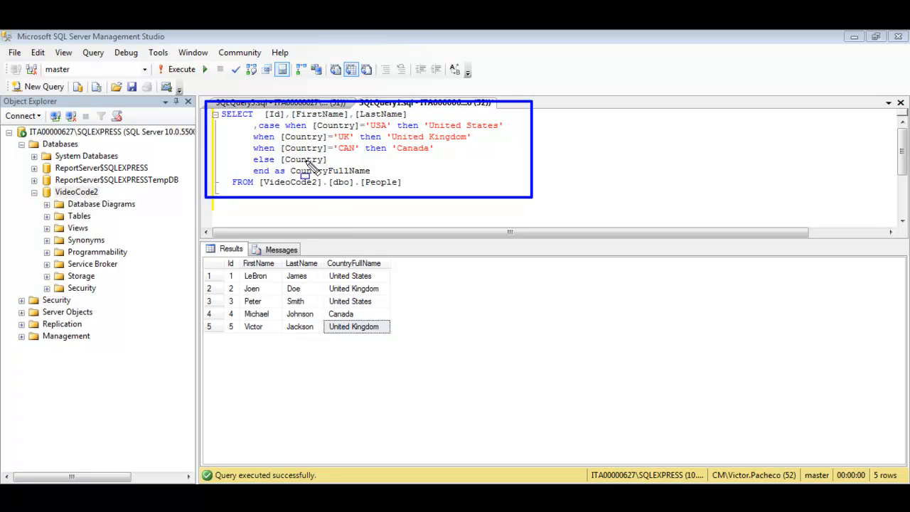
pyautogui.moveTo(320, 167)
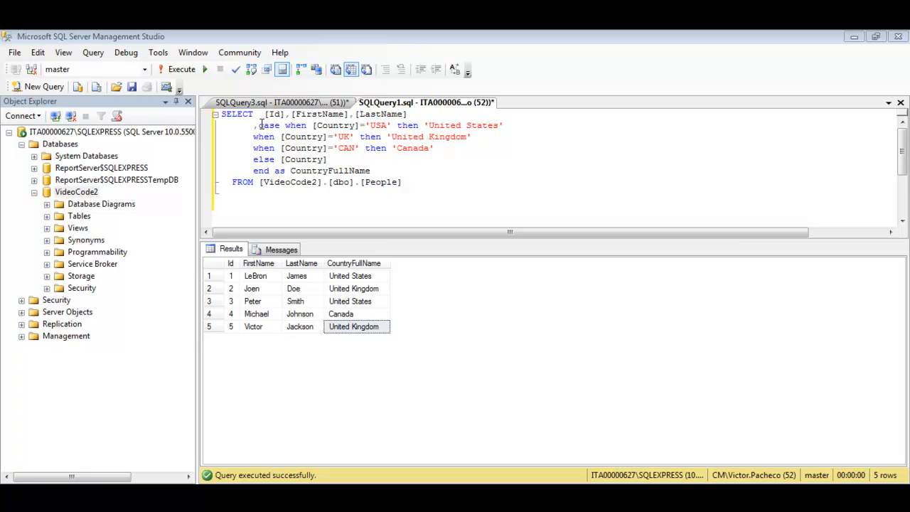
pyautogui.moveTo(462, 125)
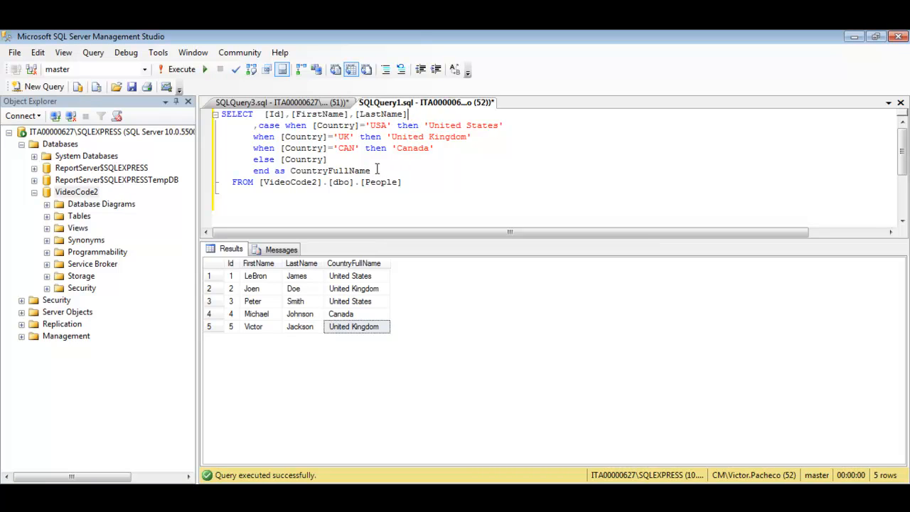
# Highlight the CASE expression lines in SQLQuery1
pyautogui.click(405, 182)
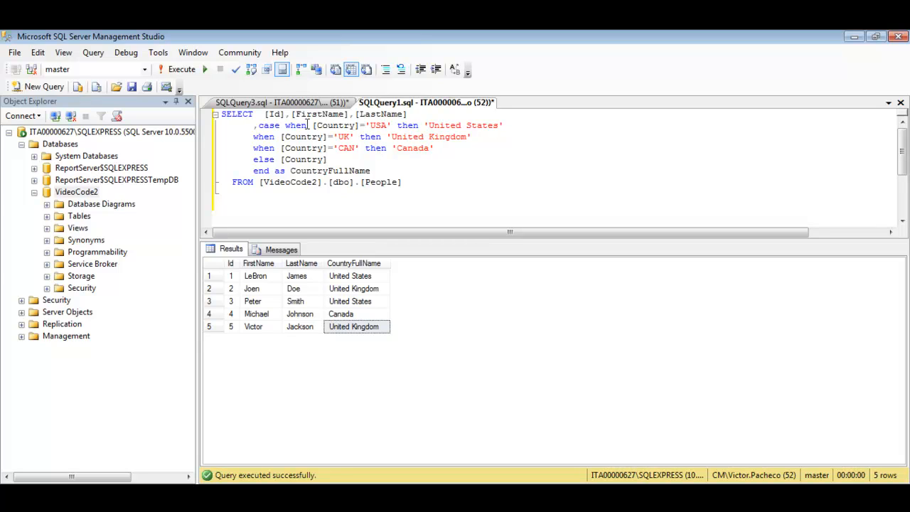
pyautogui.moveTo(255, 125); pyautogui.dragTo(371, 170)
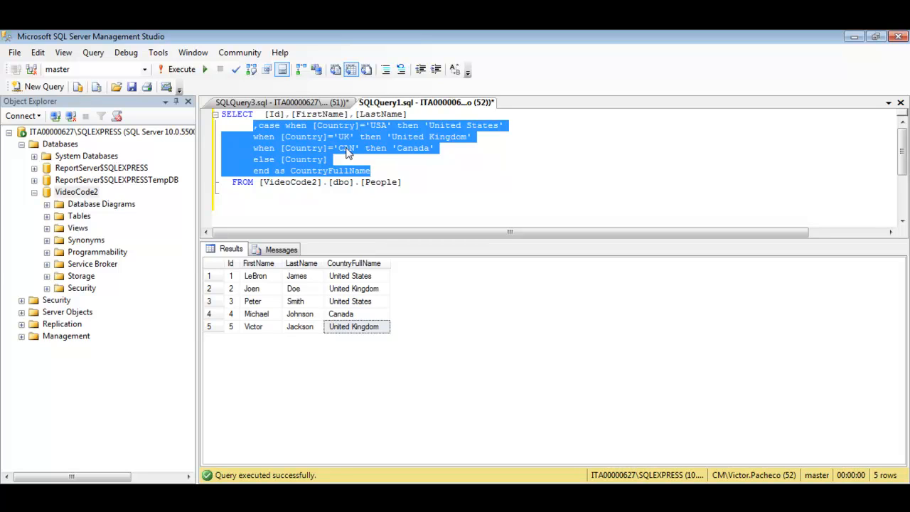
pyautogui.moveTo(384, 148)
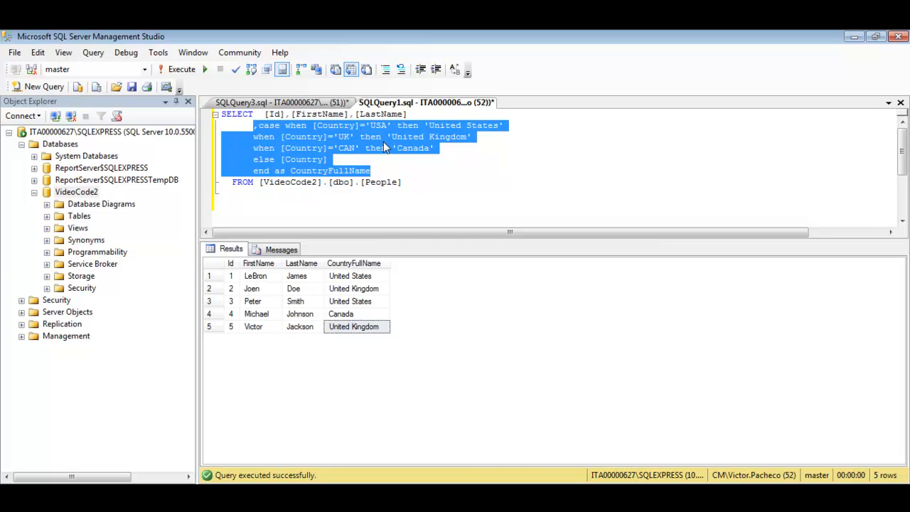
pyautogui.click(364, 148)
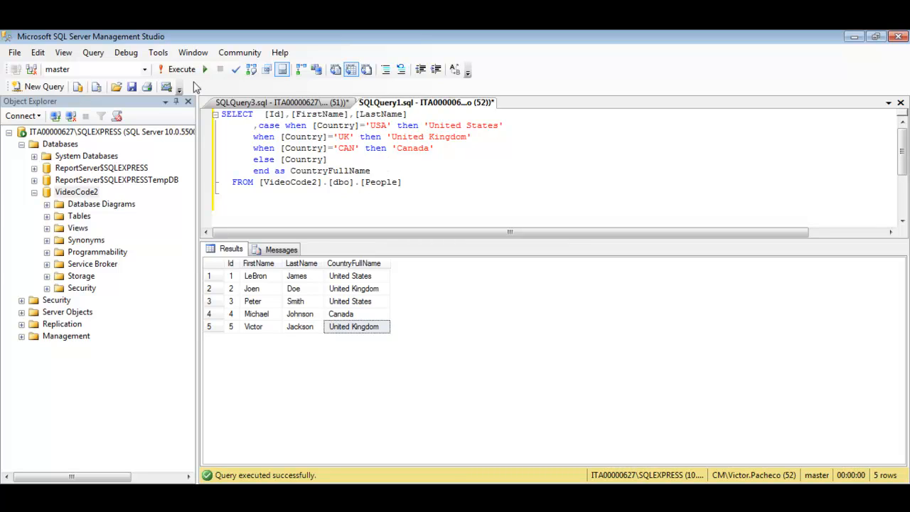
pyautogui.click(349, 276)
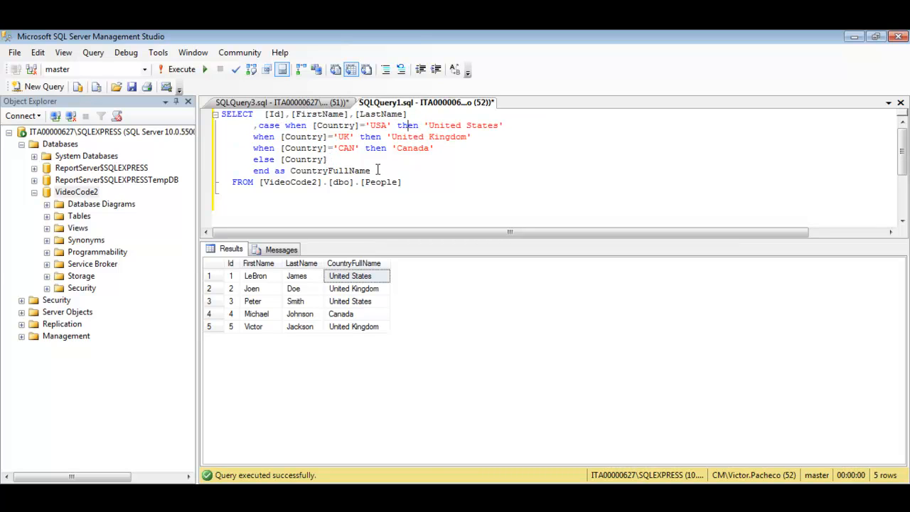
pyautogui.moveTo(254, 125); pyautogui.dragTo(371, 170)
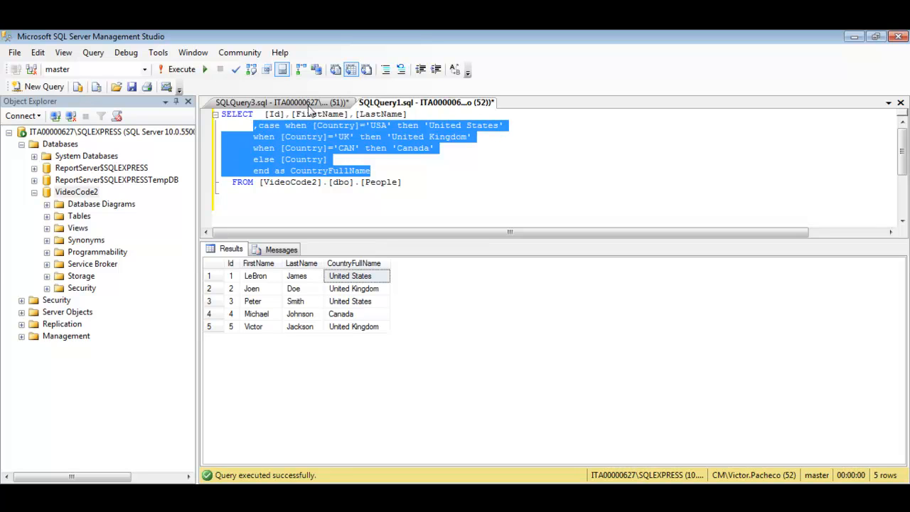
# View SQLQuery3 in a vertical tab group and bring its PeopleCountry SELECT under the CASE query
pyautogui.click(288, 102)
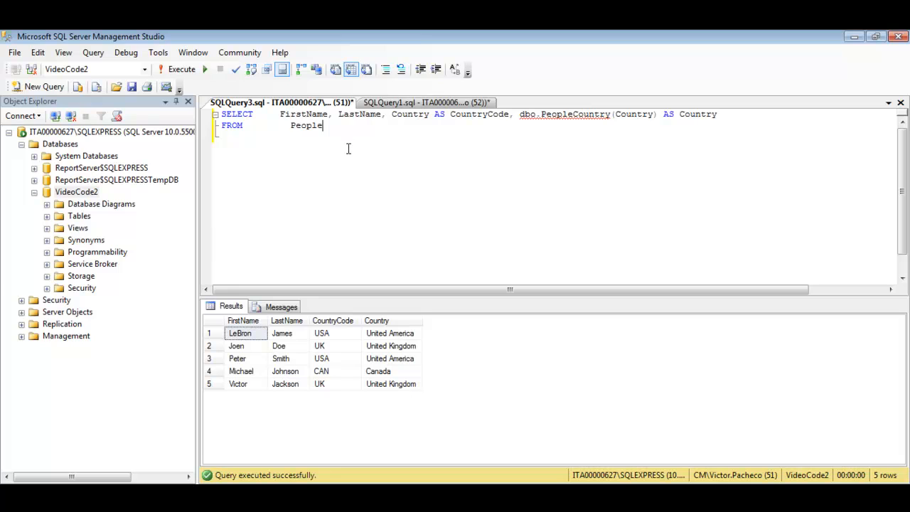
pyautogui.moveTo(165, 74)
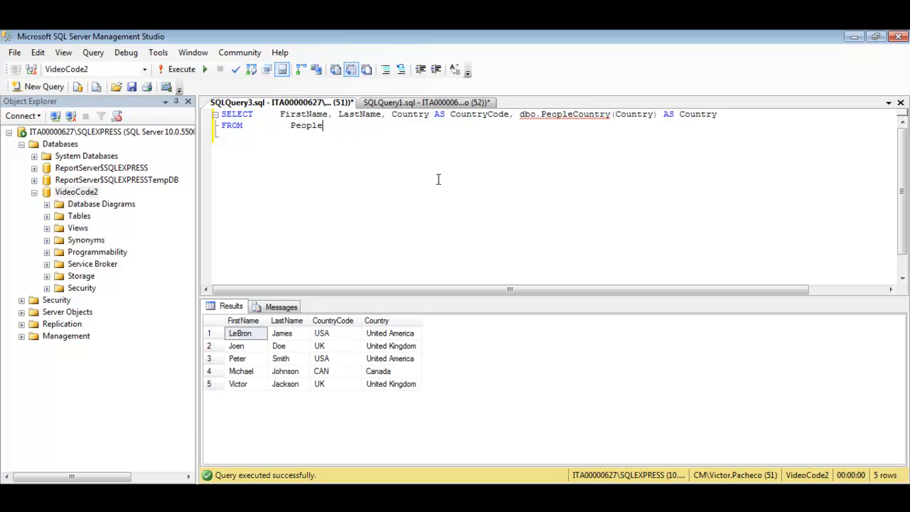
pyautogui.moveTo(398, 102)
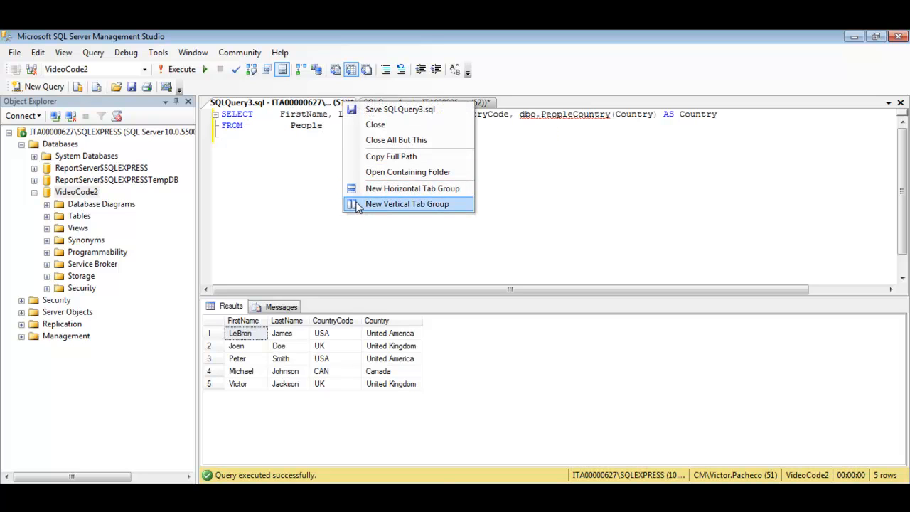
pyautogui.click(407, 204)
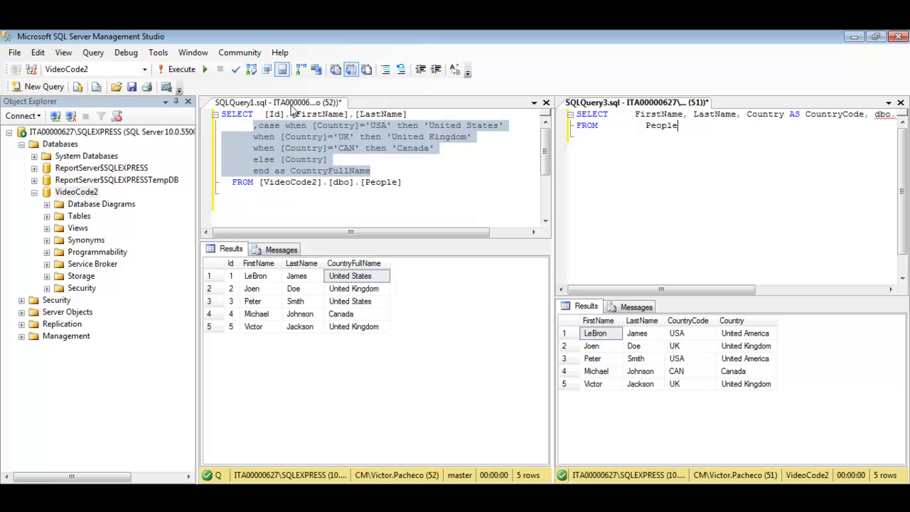
pyautogui.rightClick(267, 103)
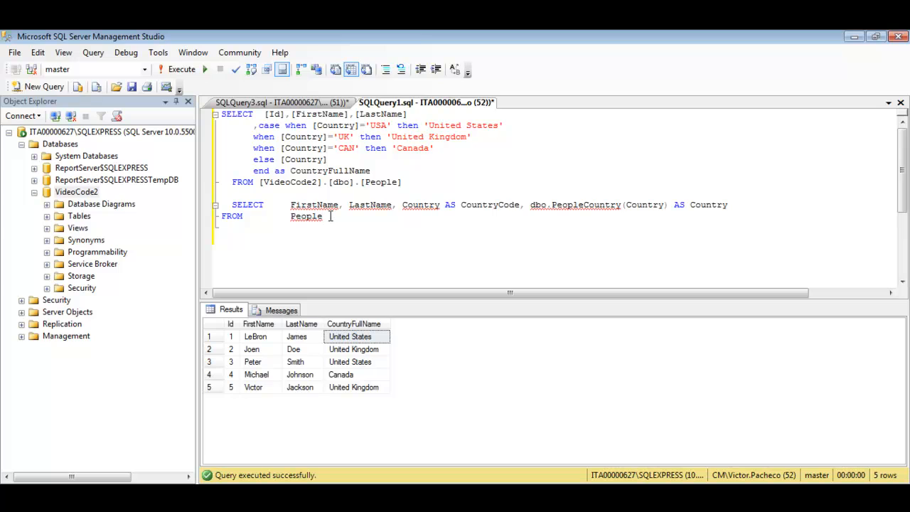
# Highlight the pasted PeopleCountry query, then clear the selections without editing the script
pyautogui.moveTo(231, 205); pyautogui.dragTo(330, 216)
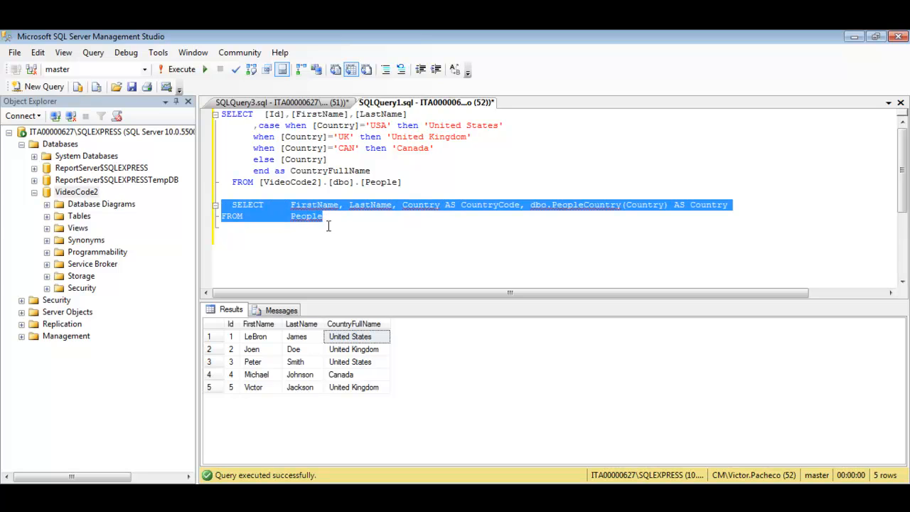
pyautogui.click(341, 217)
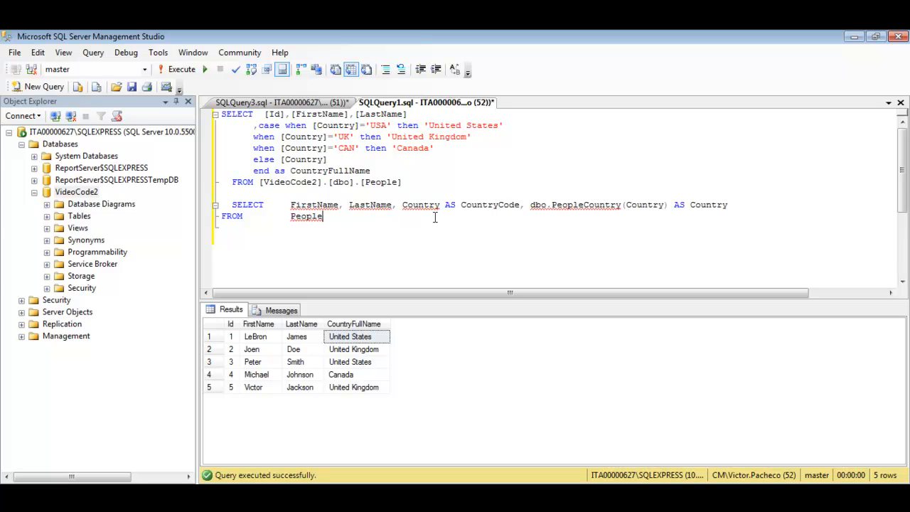
pyautogui.moveTo(542, 211)
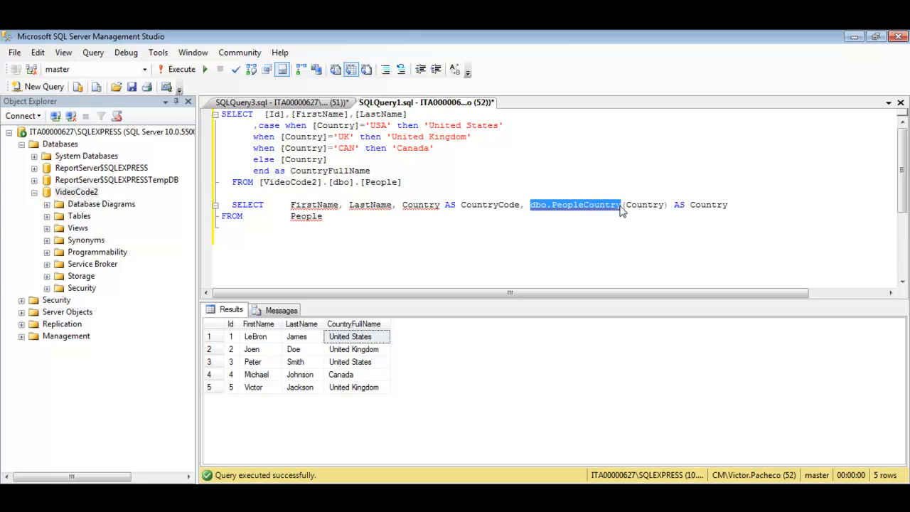
pyautogui.moveTo(584, 218)
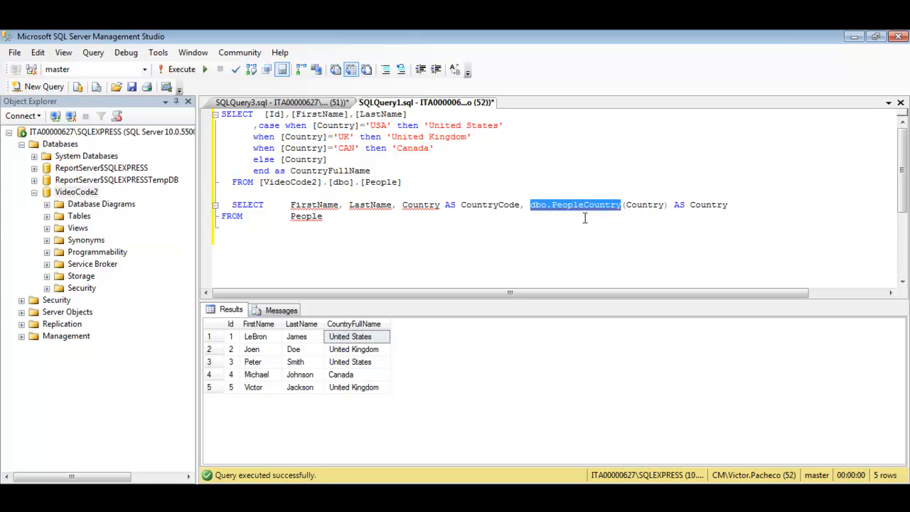
pyautogui.moveTo(569, 218)
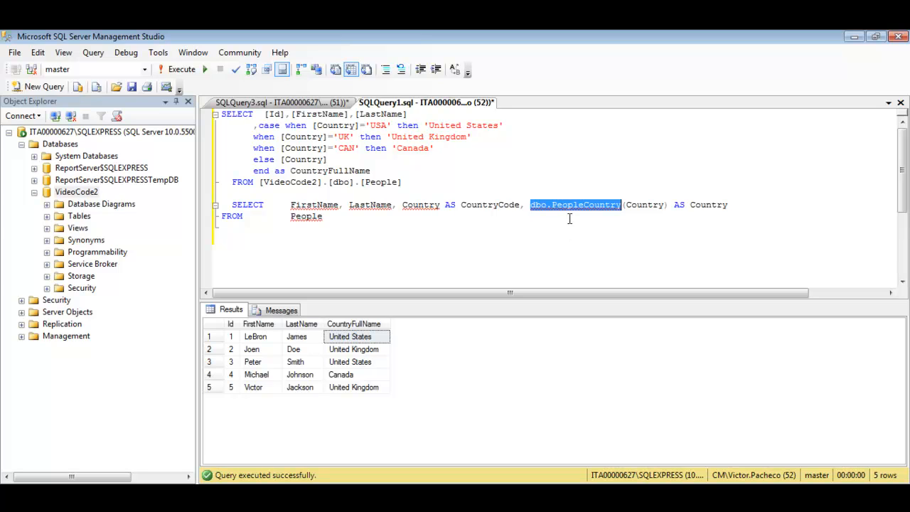
pyautogui.click(257, 114)
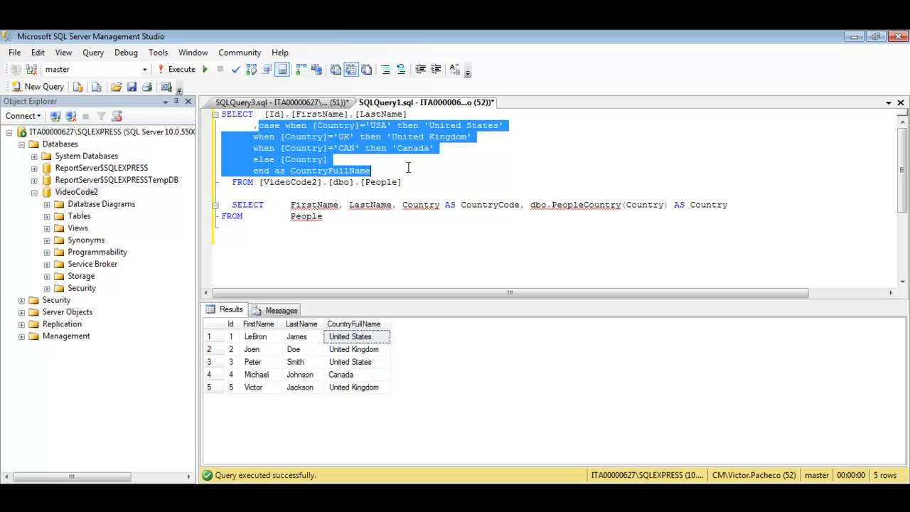
pyautogui.click(371, 171)
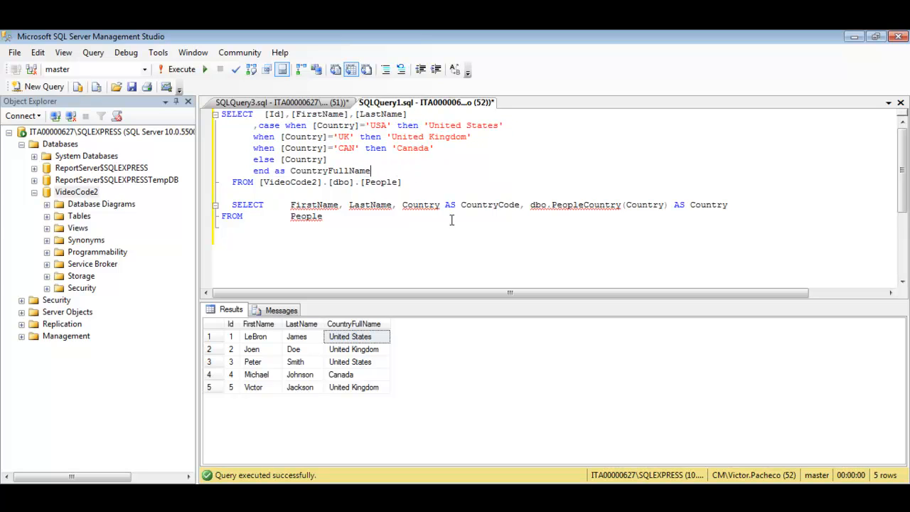
pyautogui.moveTo(495, 237)
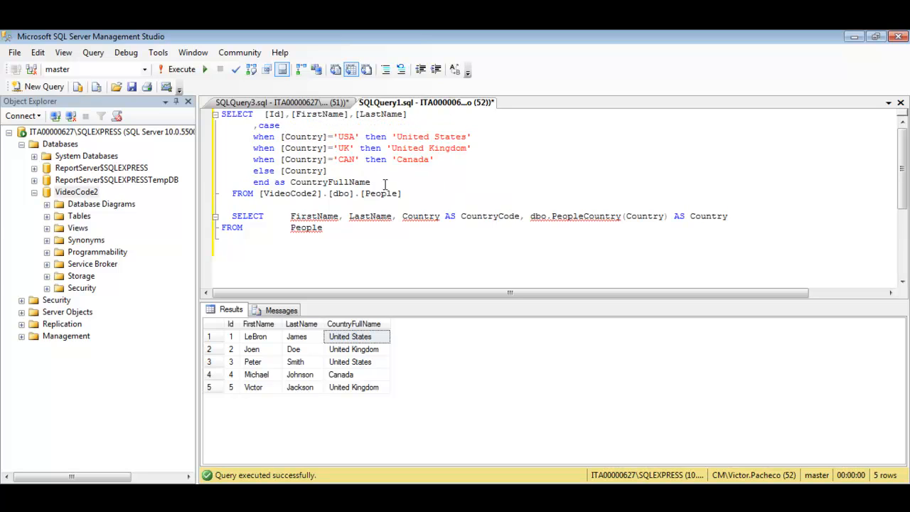
pyautogui.click(339, 228)
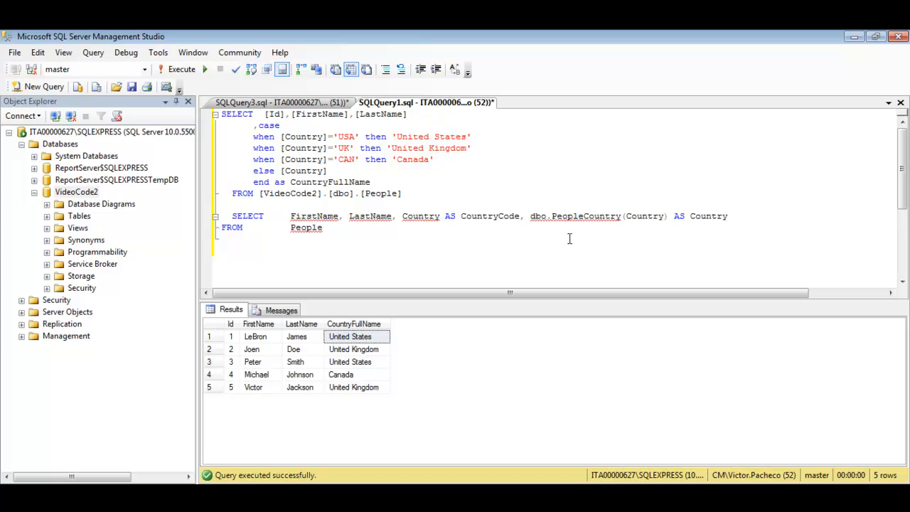
pyautogui.moveTo(581, 228)
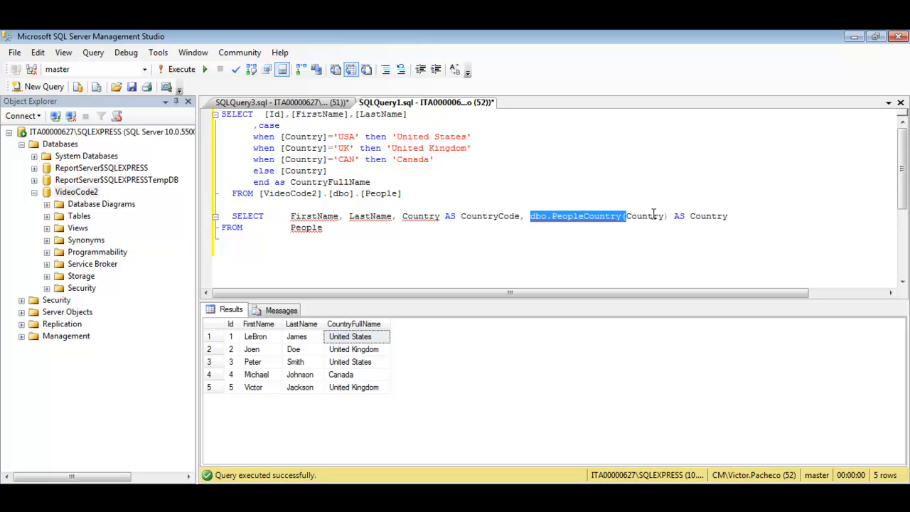
pyautogui.click(640, 216)
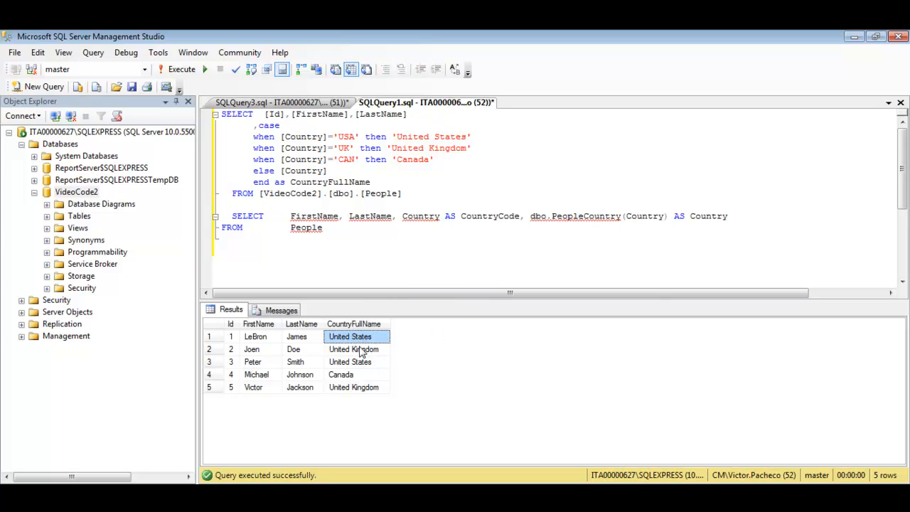
pyautogui.click(355, 374)
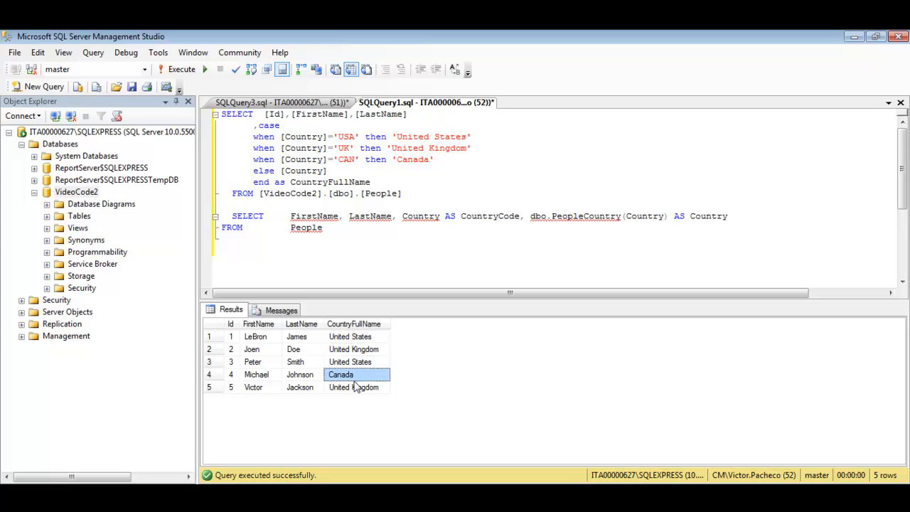
pyautogui.click(354, 386)
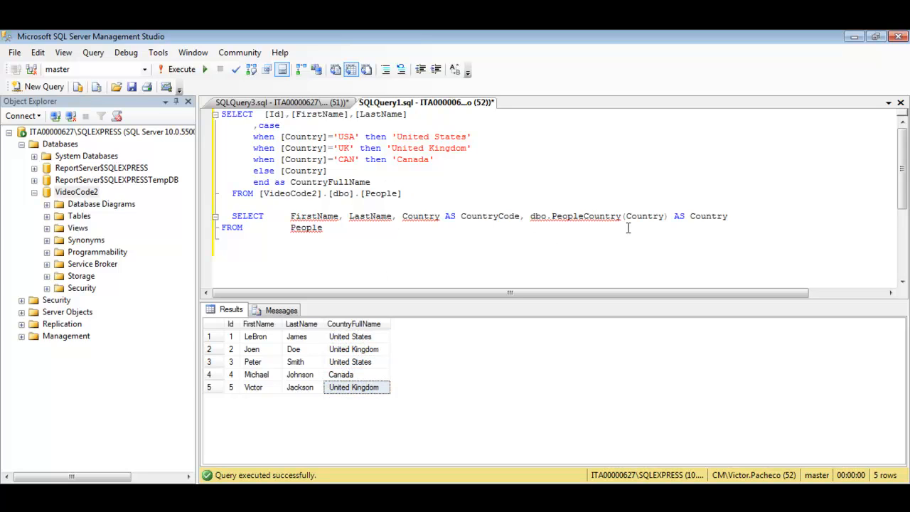
pyautogui.moveTo(536, 216)
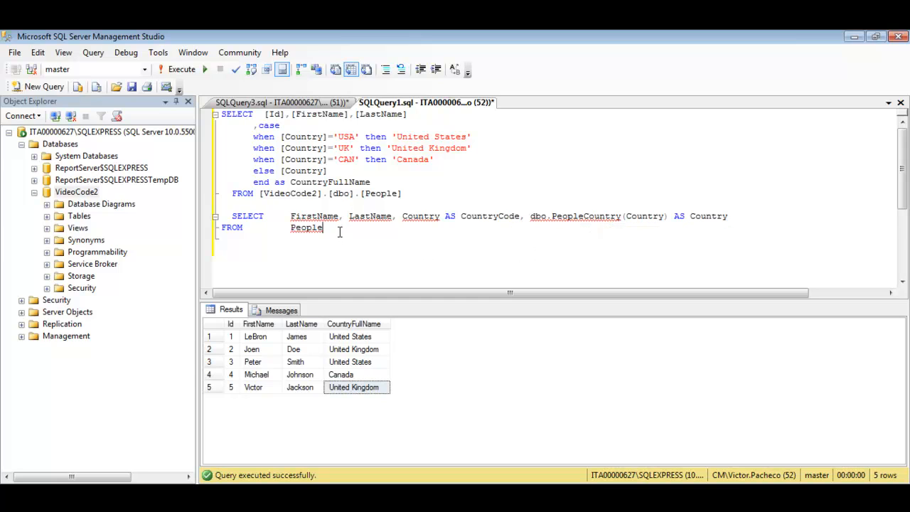
pyautogui.doubleClick(586, 216)
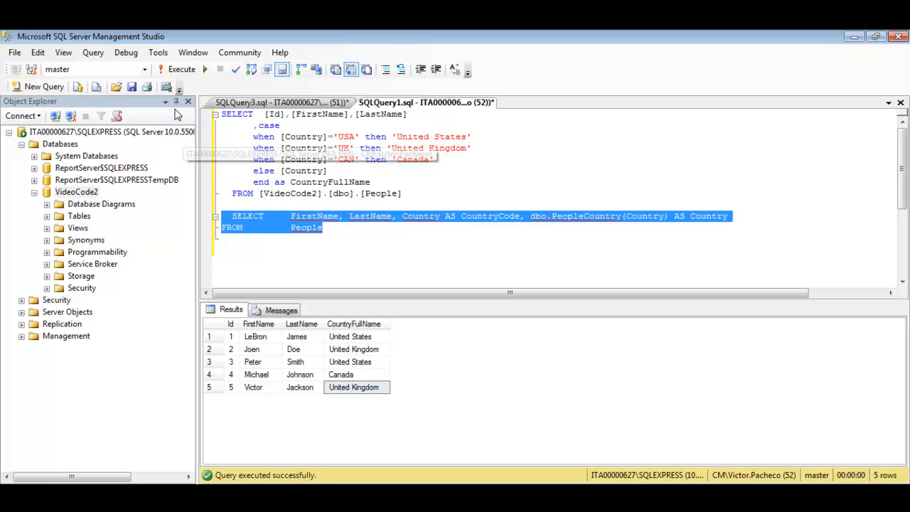
# Run the PeopleCountry query, switch the database from master to VideoCode2, and rerun it
pyautogui.click(175, 69)
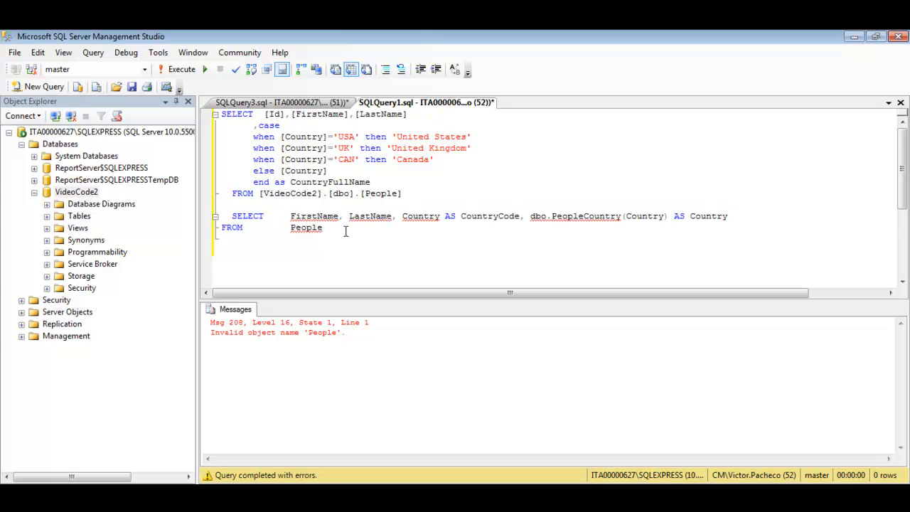
pyautogui.click(144, 69)
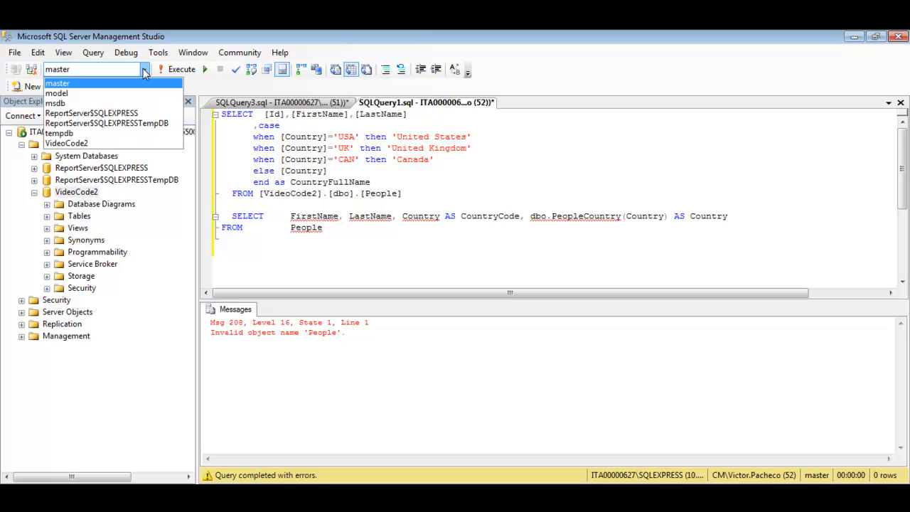
pyautogui.click(66, 143)
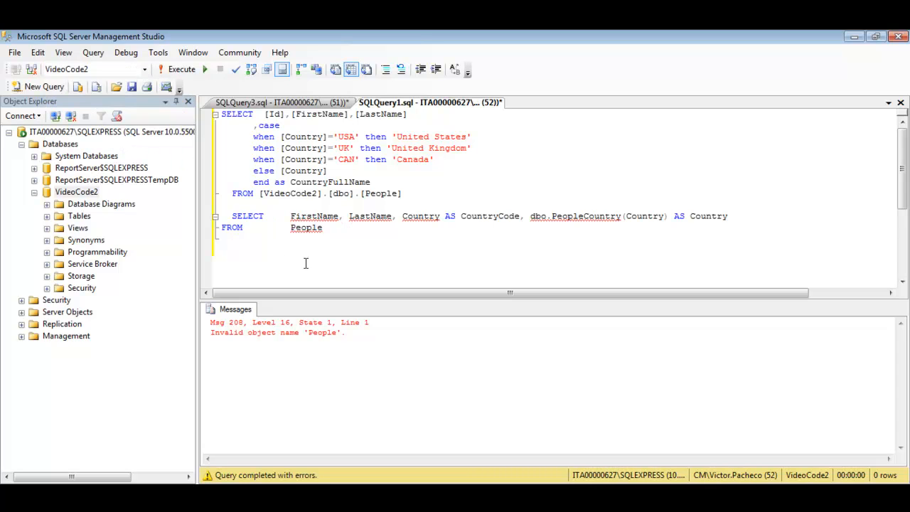
pyautogui.click(177, 69)
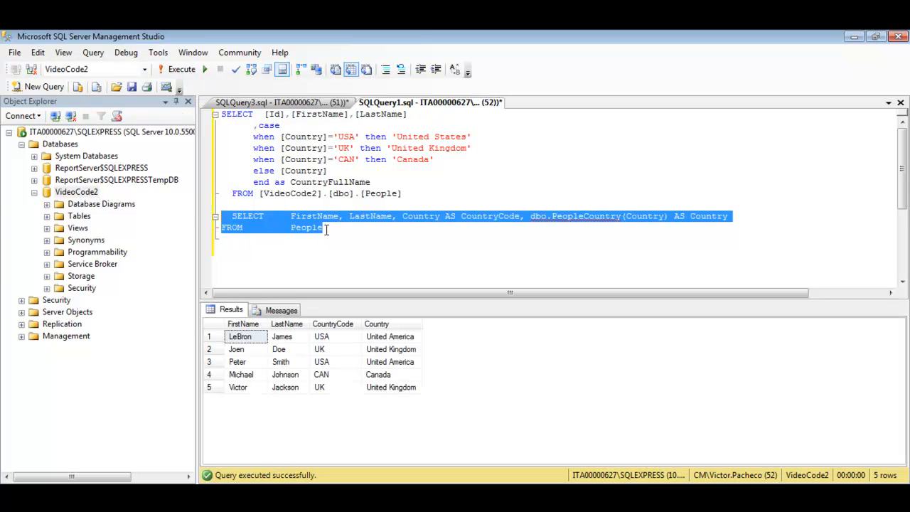
pyautogui.click(329, 228)
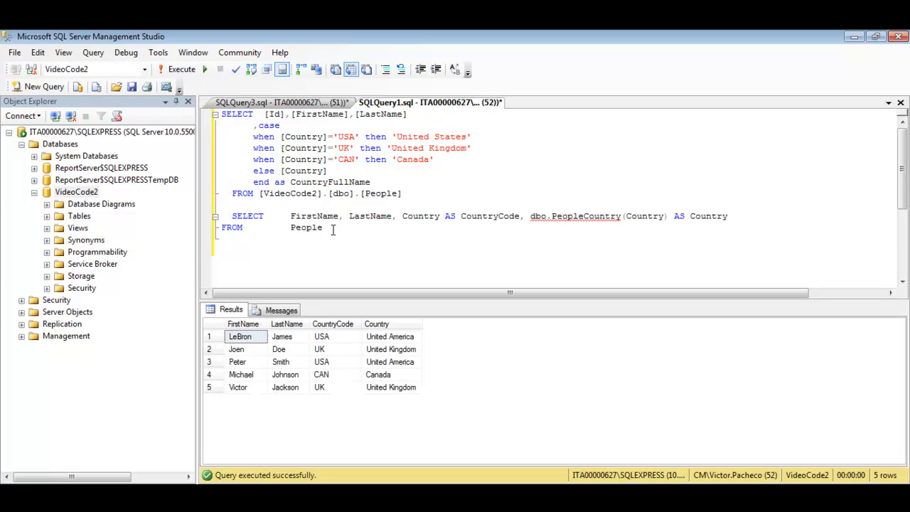
# Expand VideoCode2 > Programmability > Functions > Scalar-valued Functions to list dbo.PeopleCountry
pyautogui.click(77, 192)
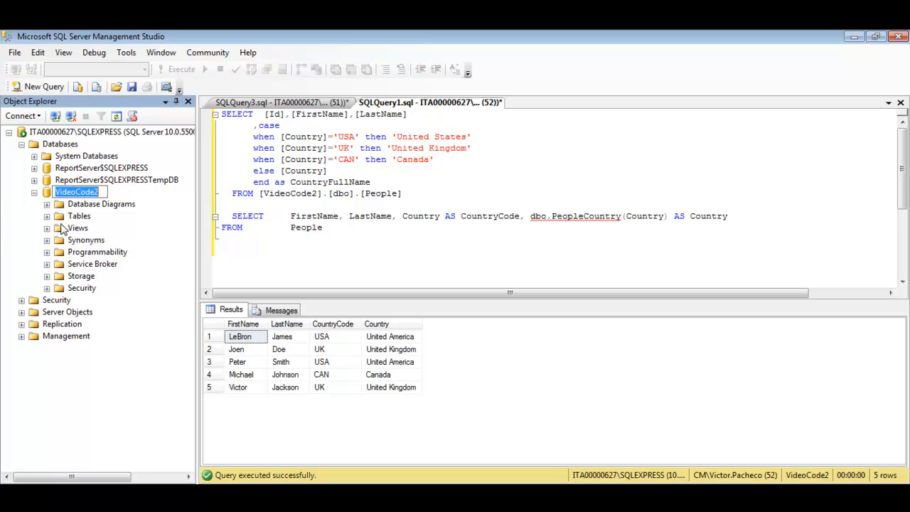
pyautogui.click(78, 216)
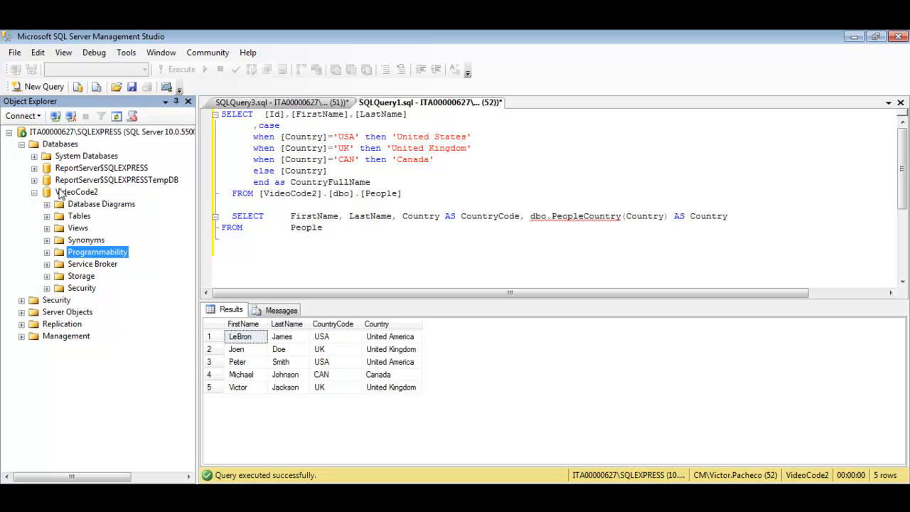
pyautogui.click(76, 192)
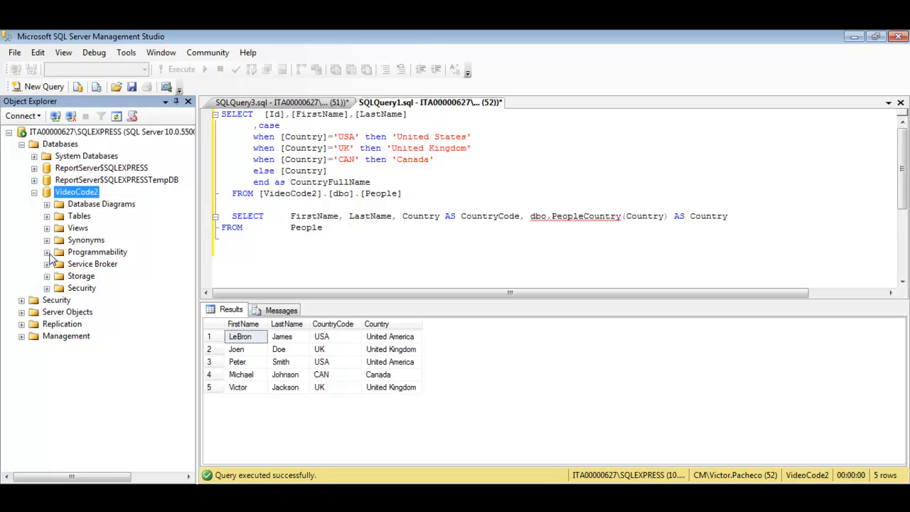
pyautogui.click(46, 252)
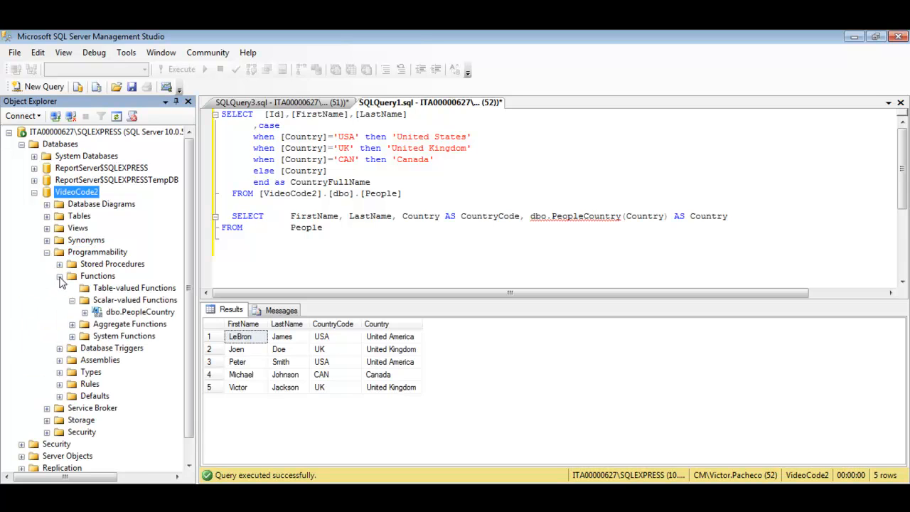
pyautogui.click(60, 276)
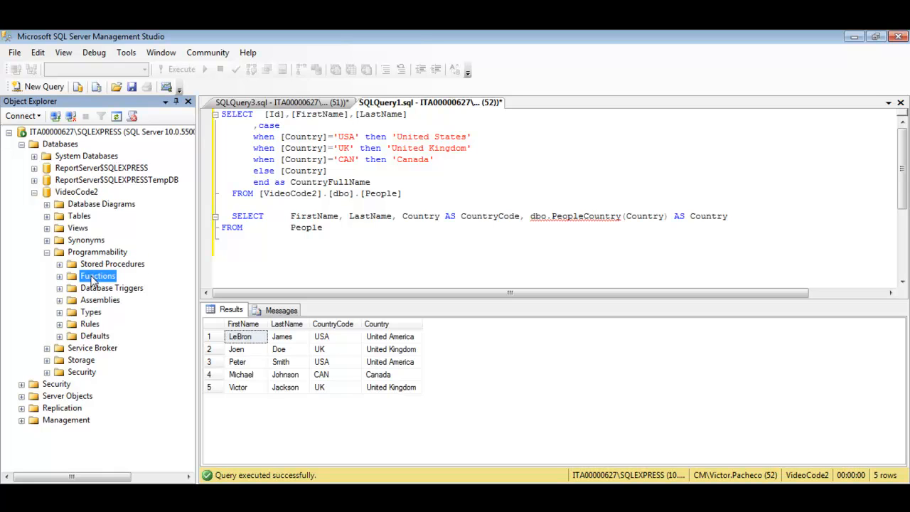
pyautogui.click(61, 276)
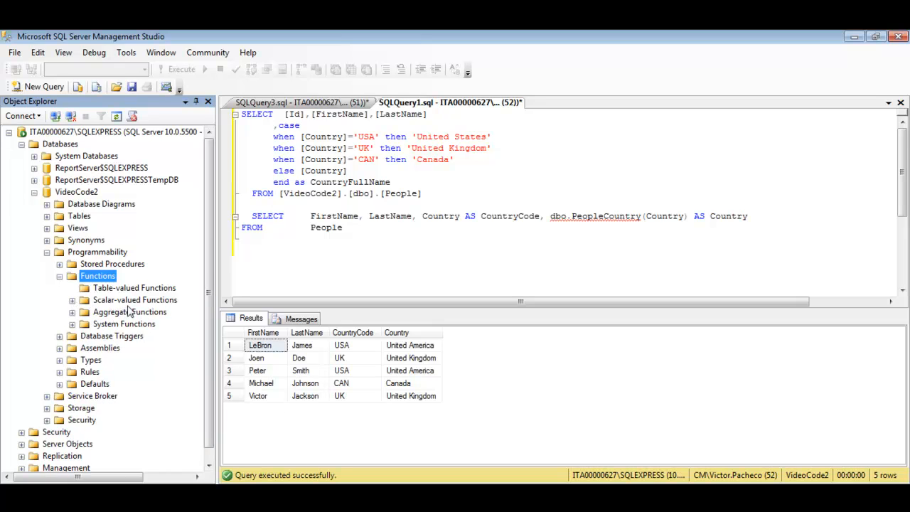
pyautogui.moveTo(110, 305)
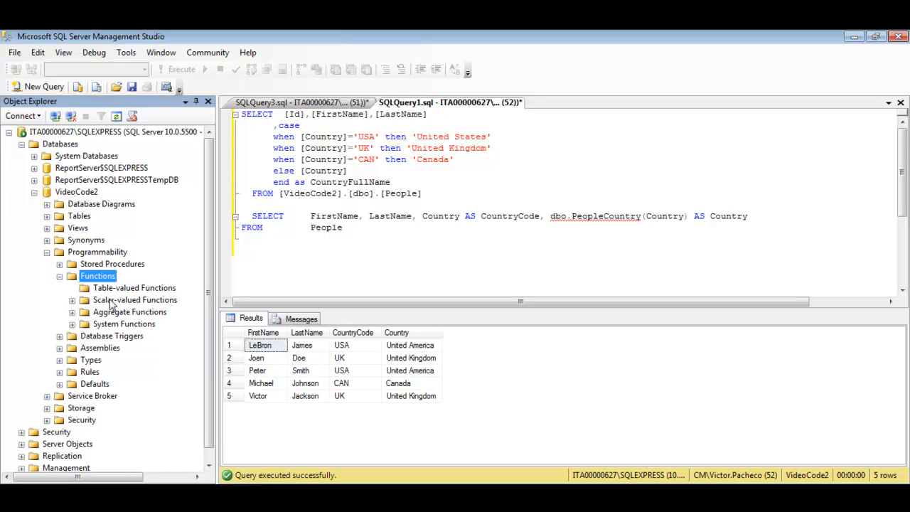
pyautogui.click(135, 299)
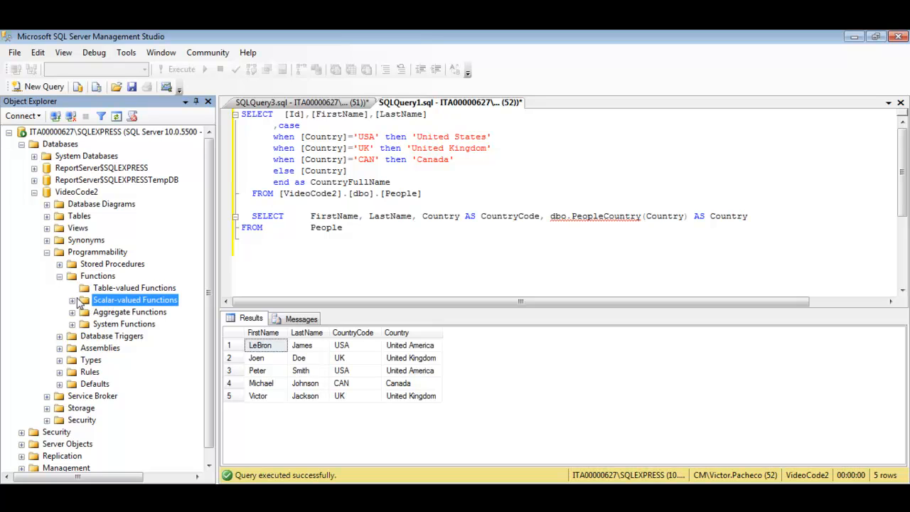
pyautogui.click(72, 299)
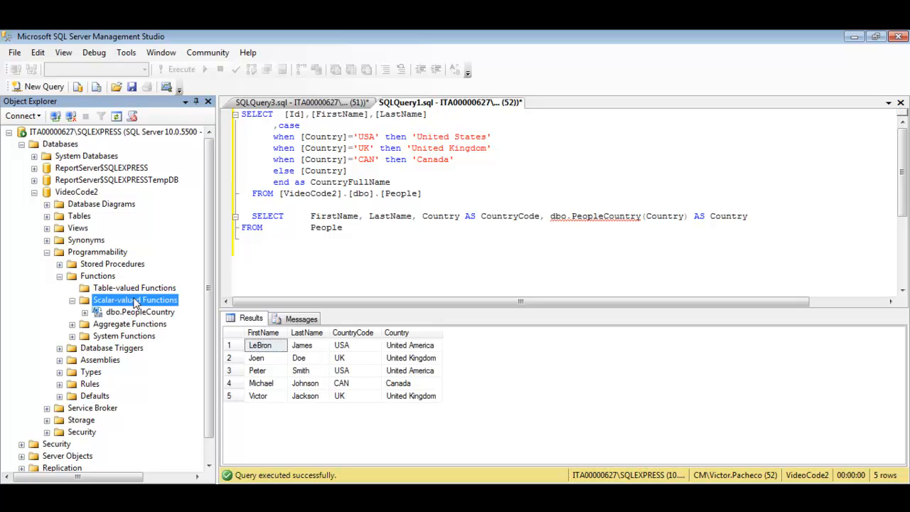
pyautogui.rightClick(135, 300)
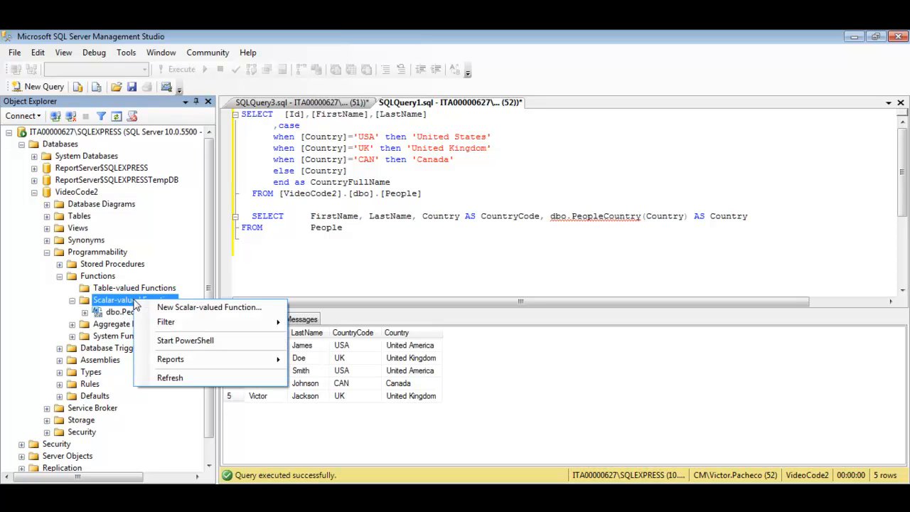
pyautogui.moveTo(214, 307)
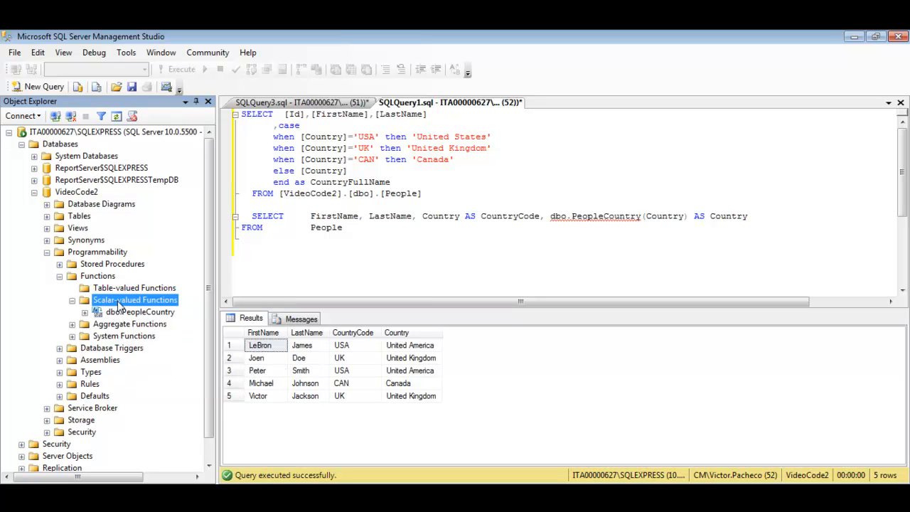
pyautogui.click(135, 299)
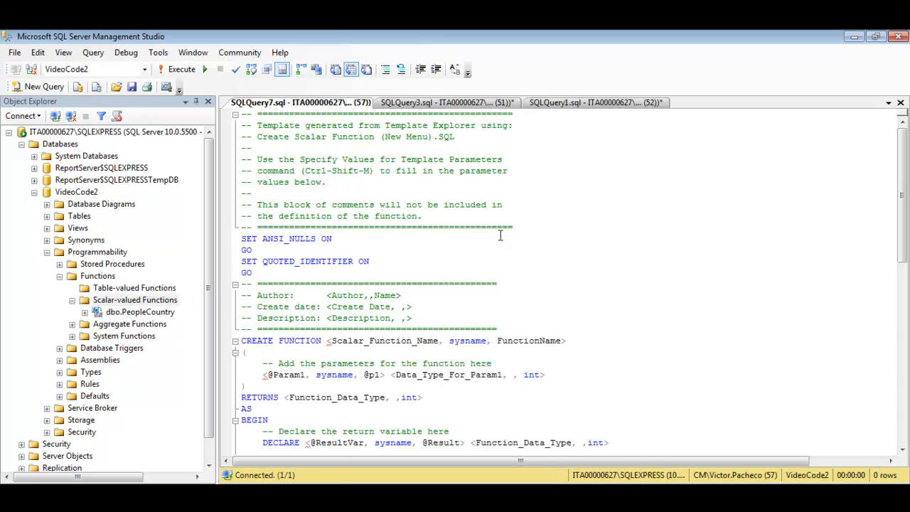
pyautogui.moveTo(257, 114); pyautogui.dragTo(512, 228)
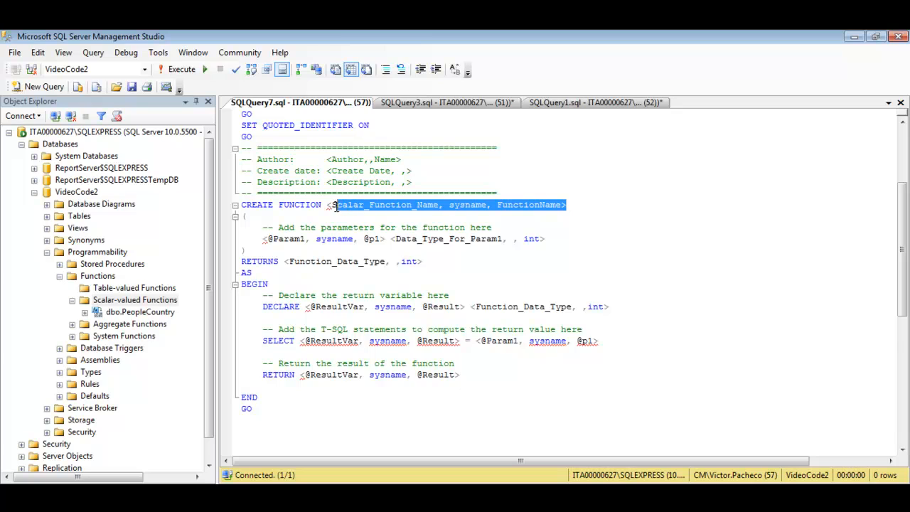
pyautogui.click(801, 143)
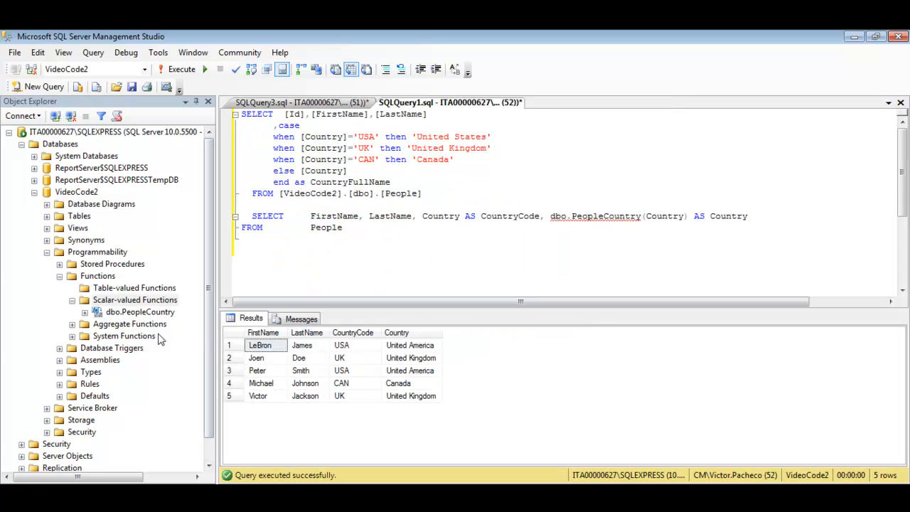
# Modify dbo.PeopleCountry and delete its author and description comment header
pyautogui.rightClick(140, 312)
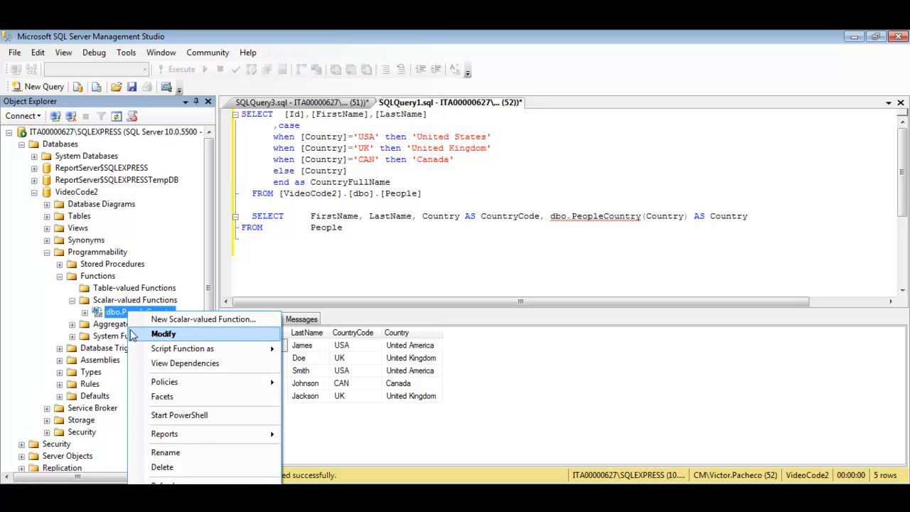
pyautogui.click(164, 334)
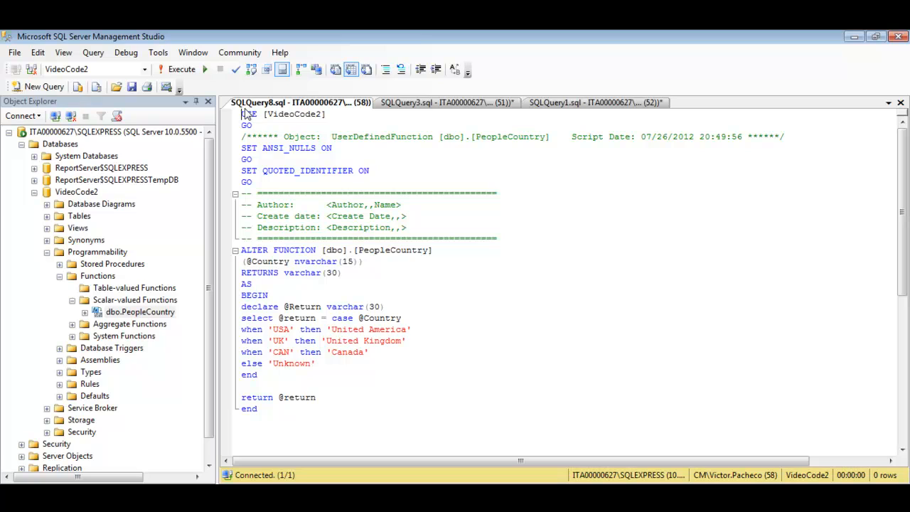
pyautogui.moveTo(241, 193); pyautogui.dragTo(498, 239)
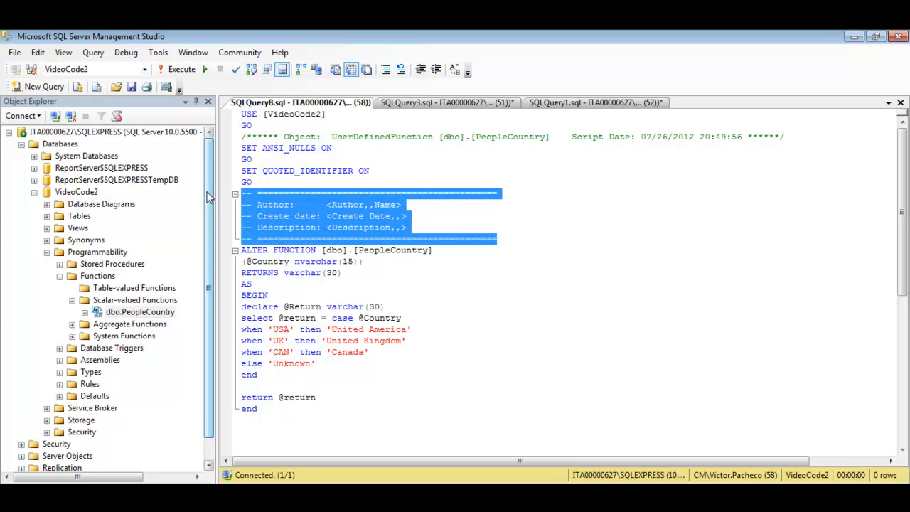
pyautogui.press('Delete')
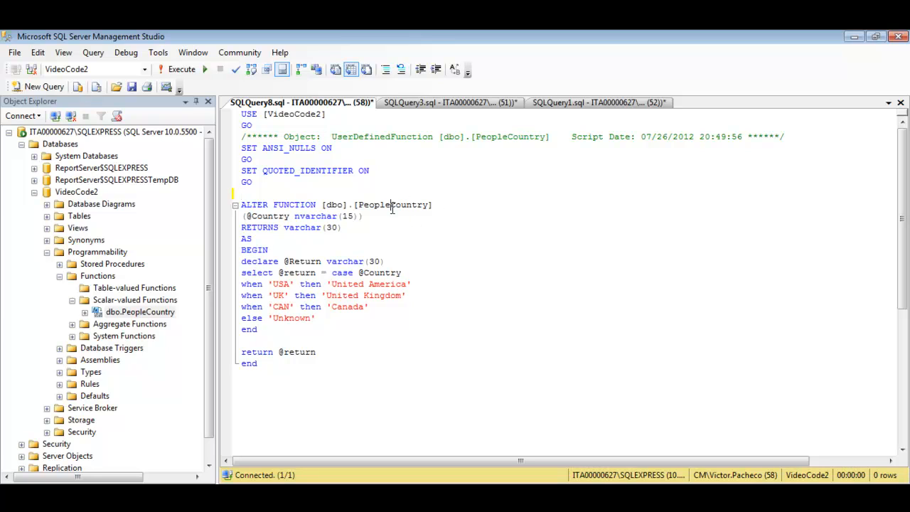
pyautogui.doubleClick(392, 205)
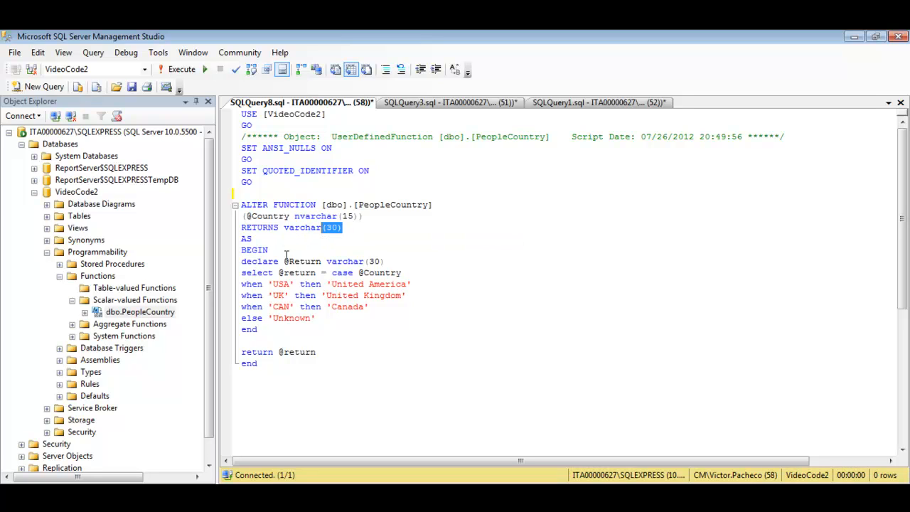
pyautogui.click(401, 261)
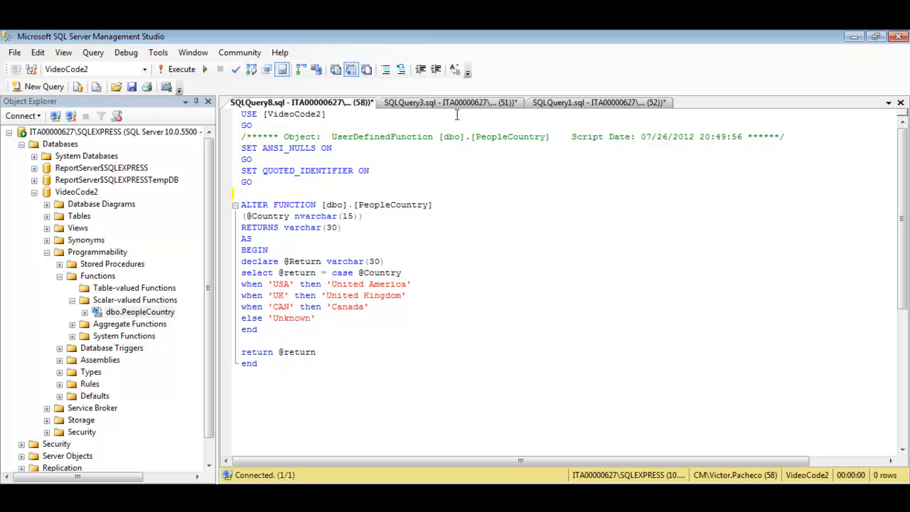
pyautogui.click(588, 101)
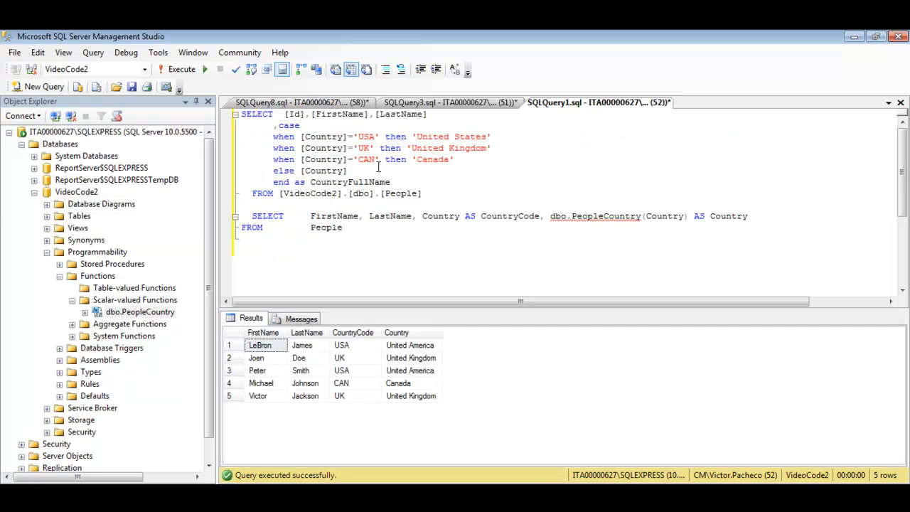
pyautogui.moveTo(307, 170); pyautogui.dragTo(390, 182)
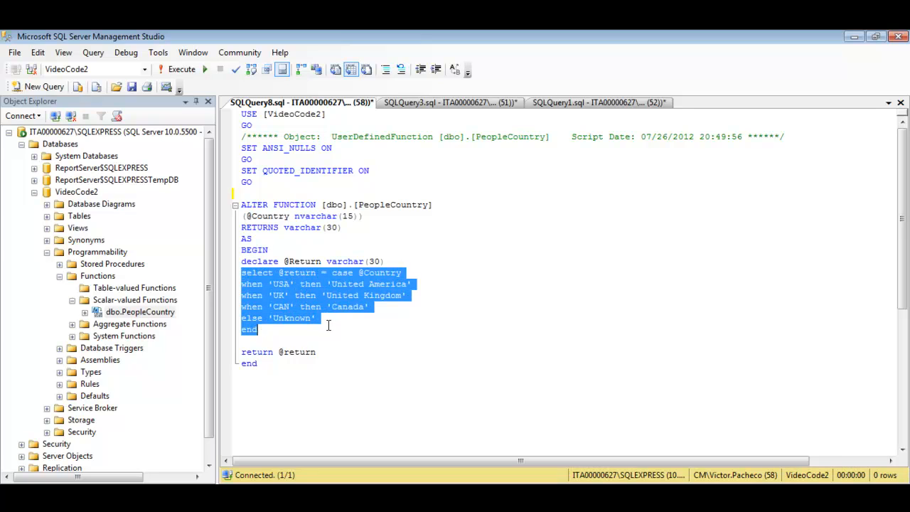
pyautogui.moveTo(311, 295)
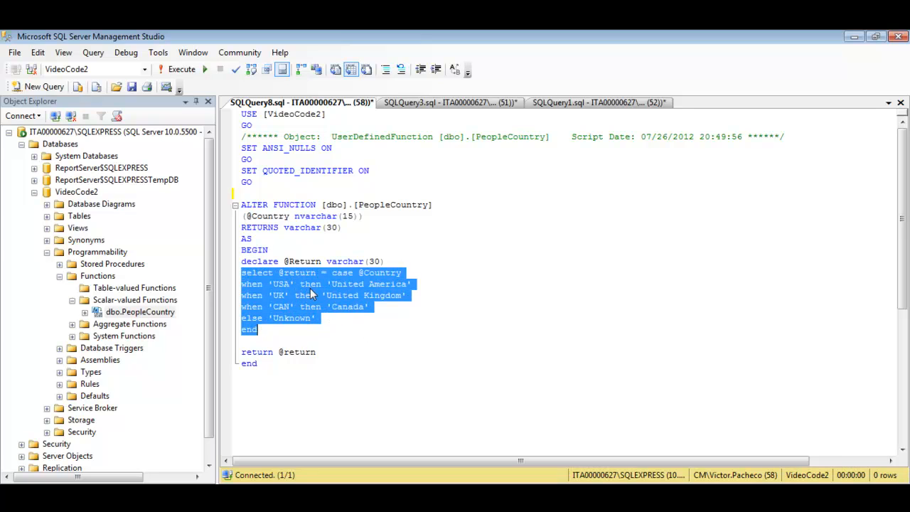
pyautogui.click(599, 102)
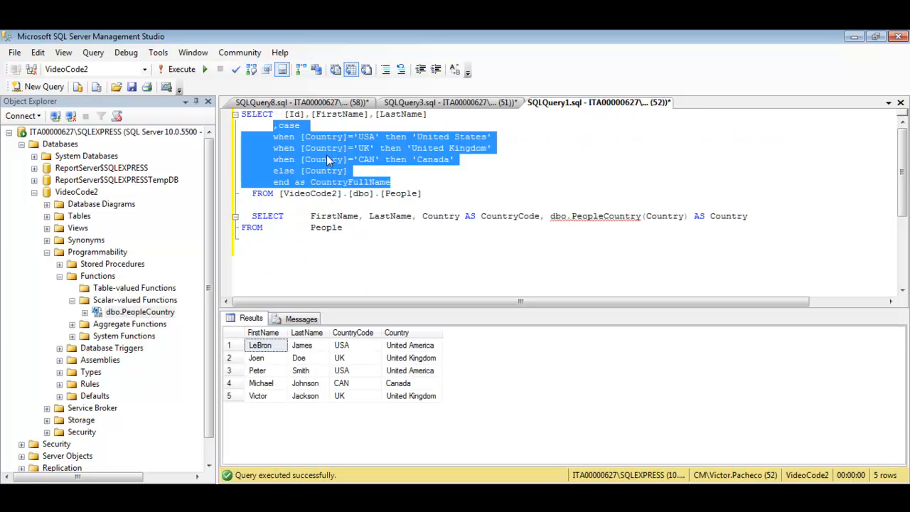
pyautogui.click(301, 102)
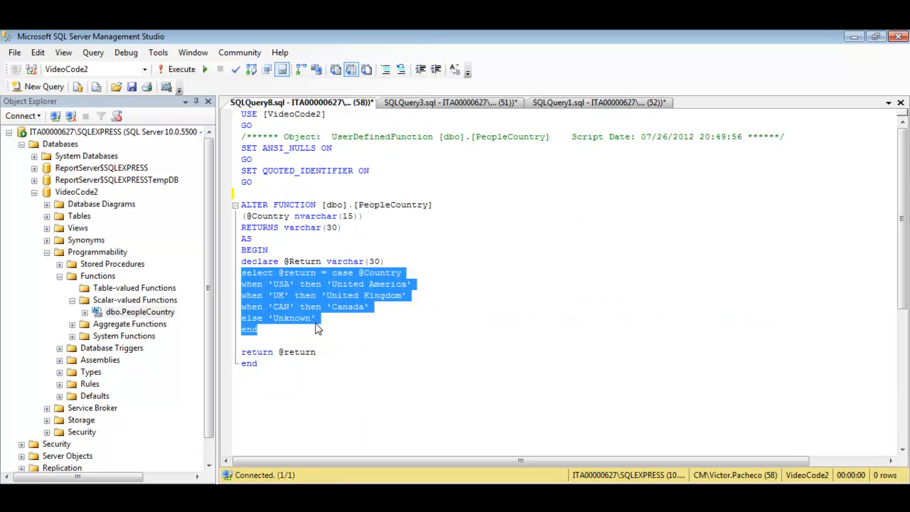
pyautogui.click(303, 352)
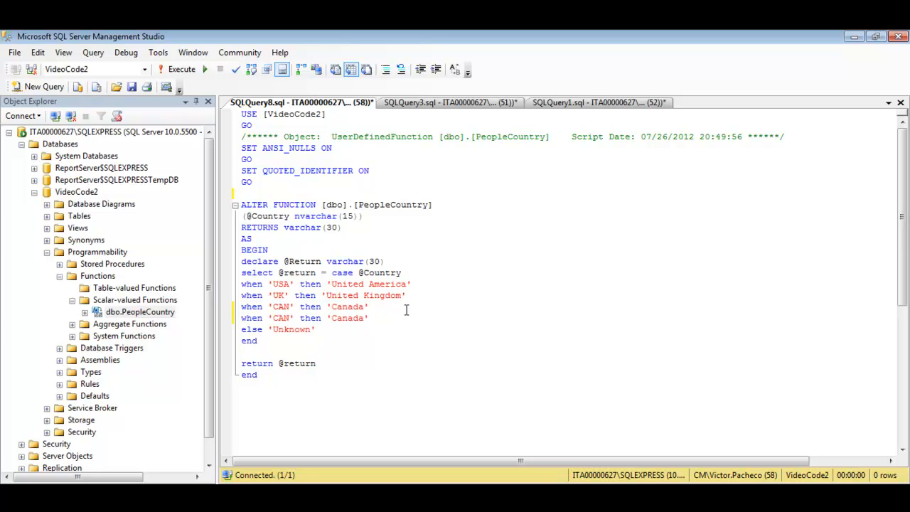
# Change the duplicated CAN line to when 'CH' then 'China'
pyautogui.doubleClick(282, 317)
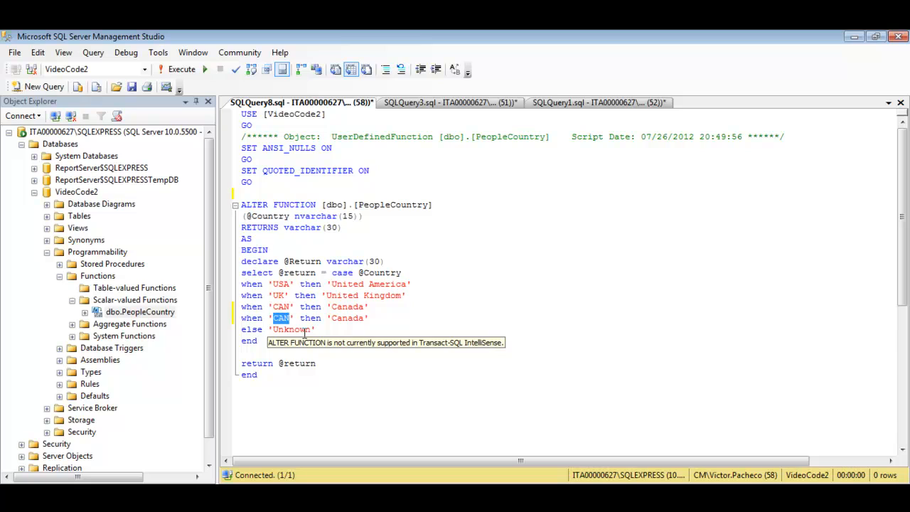
pyautogui.write('CH')
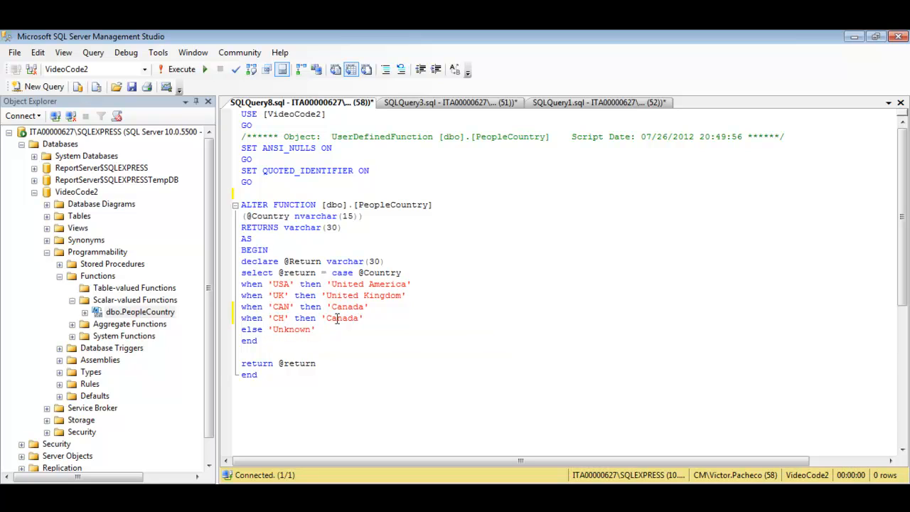
pyautogui.write('China')
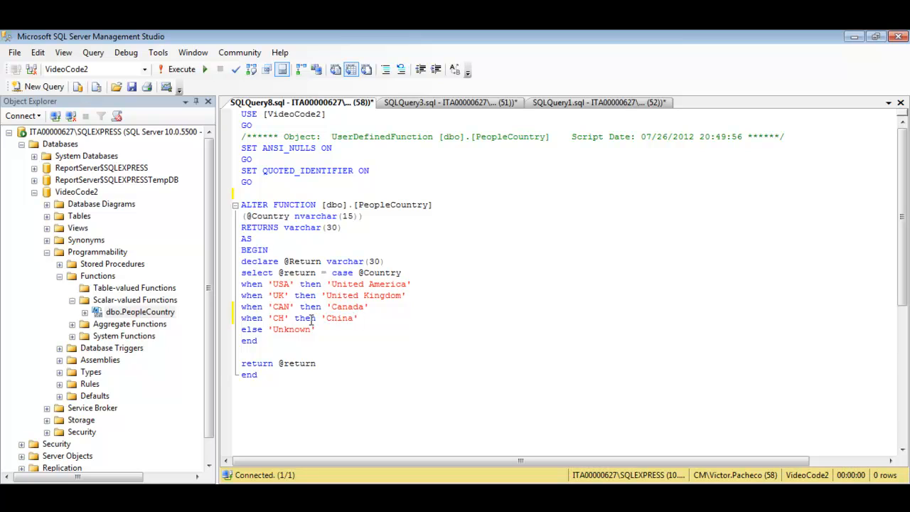
pyautogui.click(315, 330)
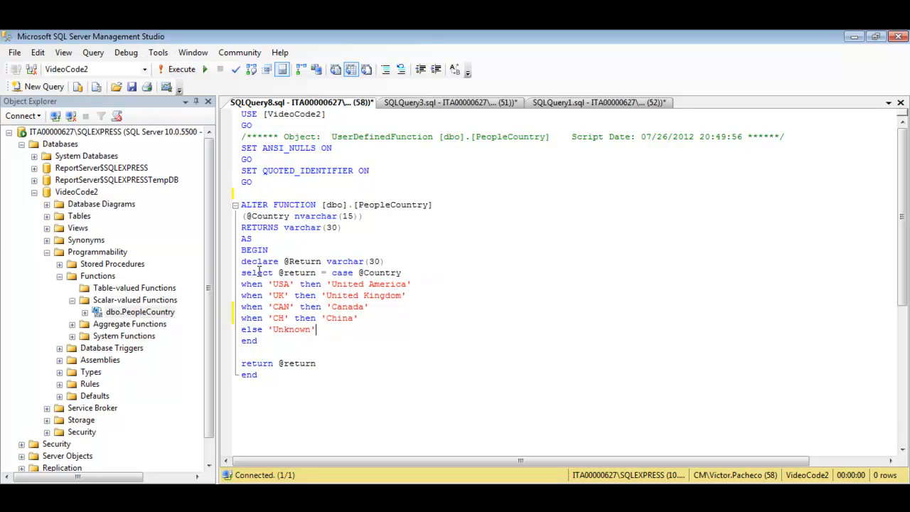
pyautogui.doubleClick(298, 272)
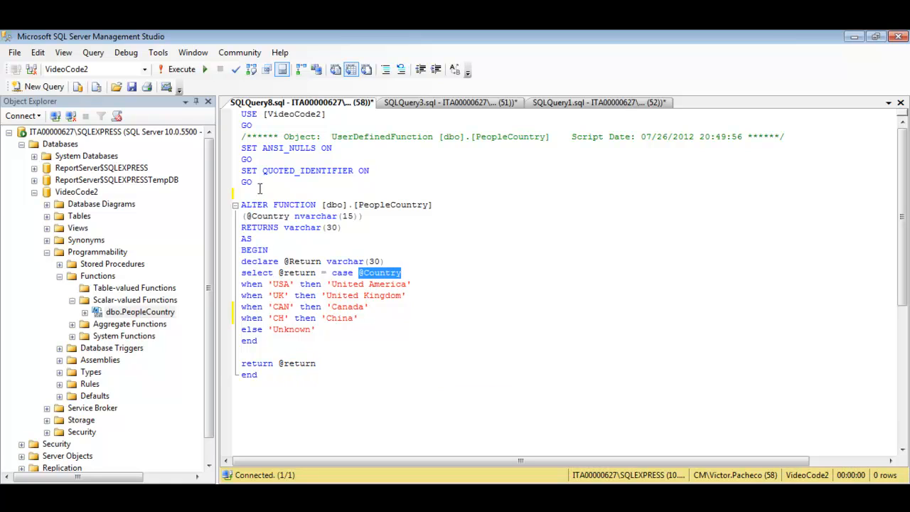
# Execute the full ALTER FUNCTION script after the partial-selection error
pyautogui.click(179, 69)
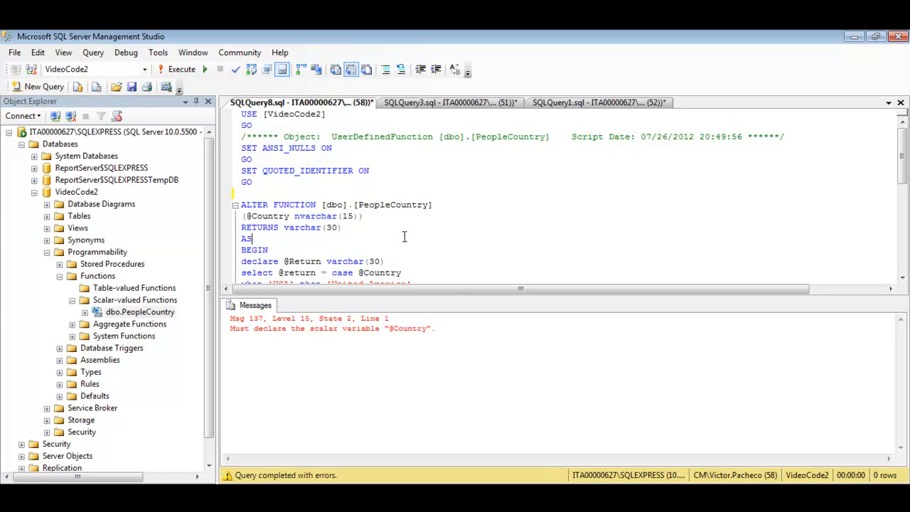
pyautogui.scroll(-3)
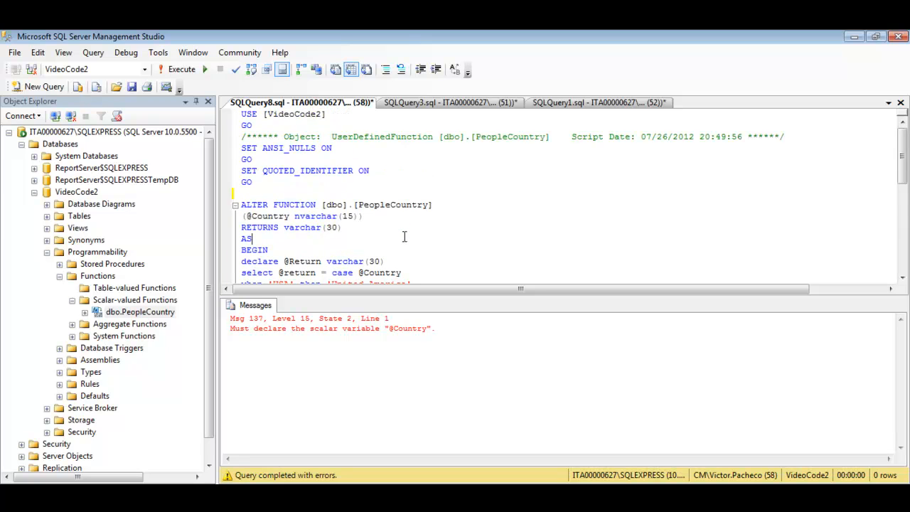
pyautogui.click(179, 69)
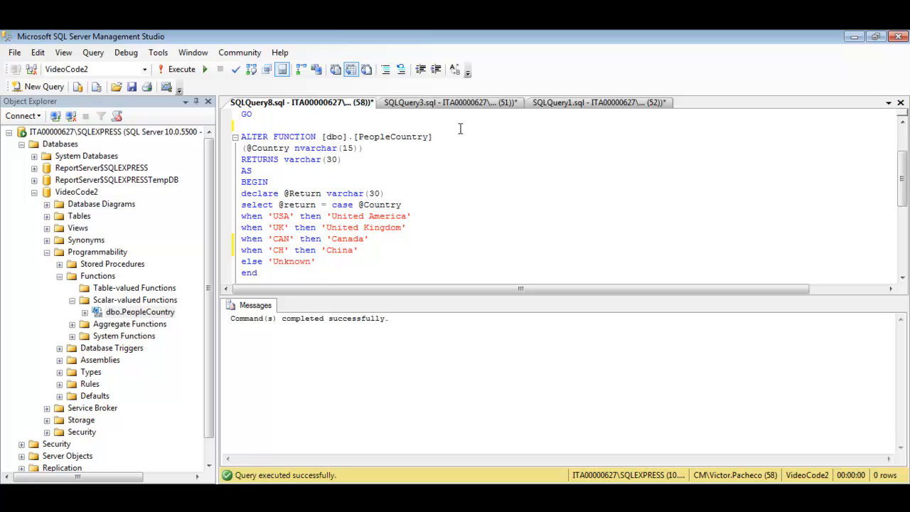
pyautogui.click(446, 101)
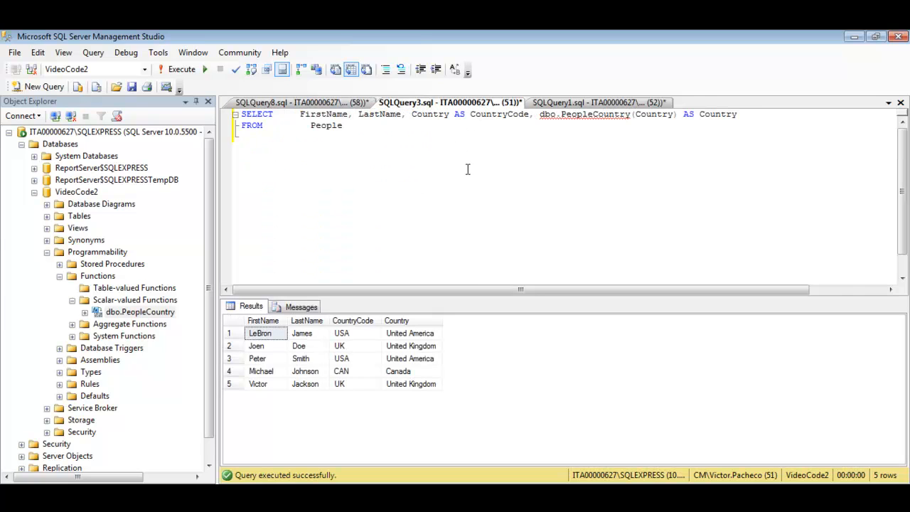
pyautogui.doubleClick(594, 113)
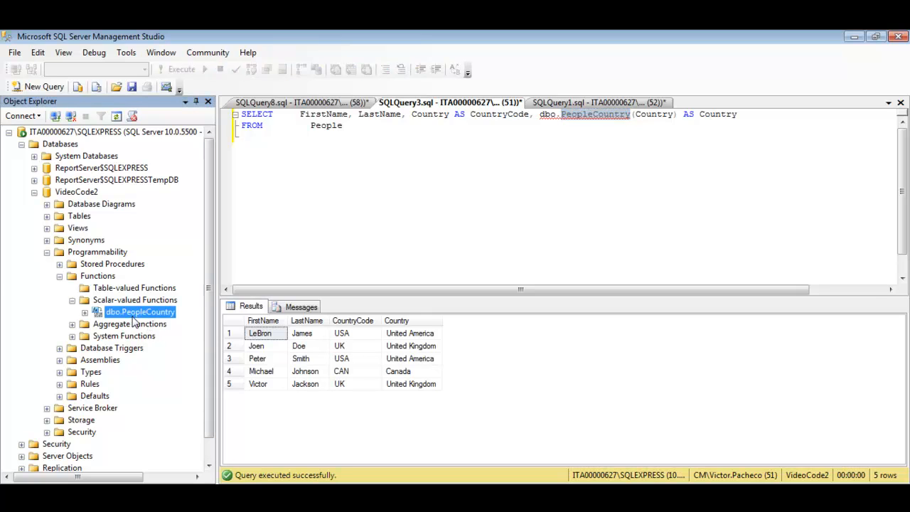
pyautogui.moveTo(465, 159)
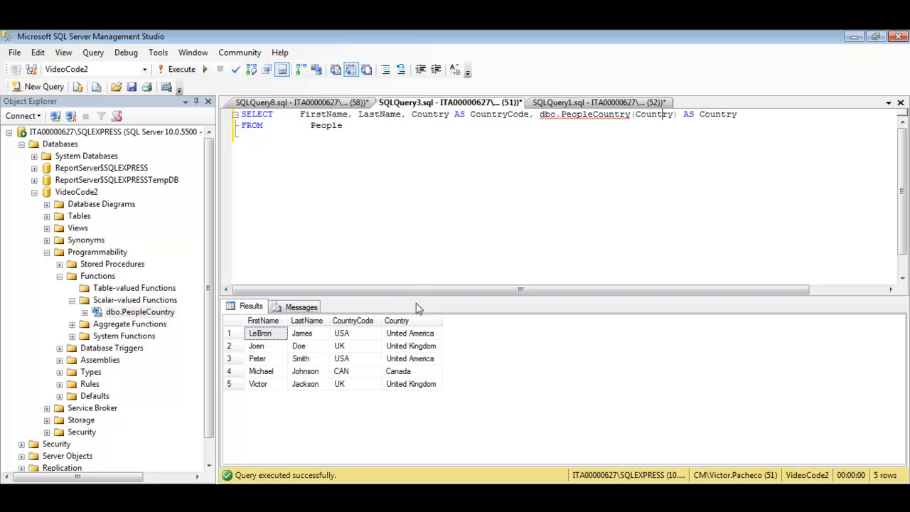
pyautogui.click(342, 333)
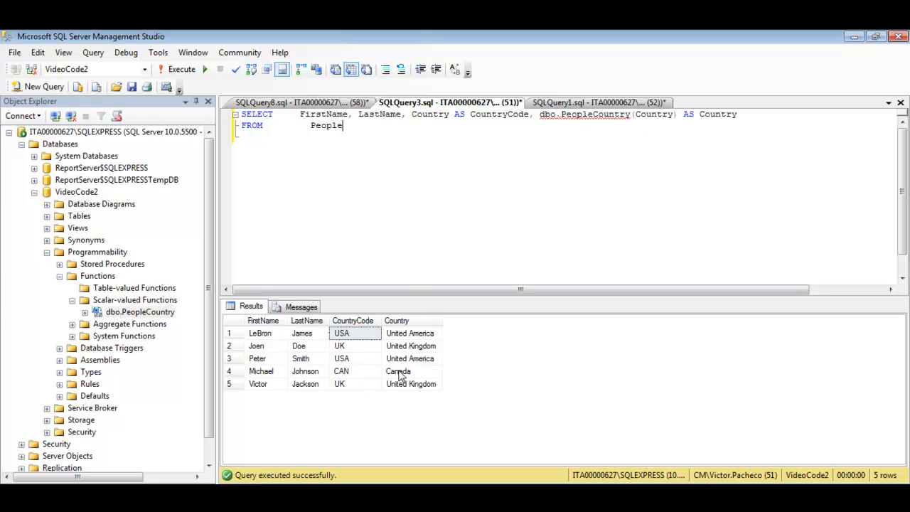
pyautogui.click(306, 102)
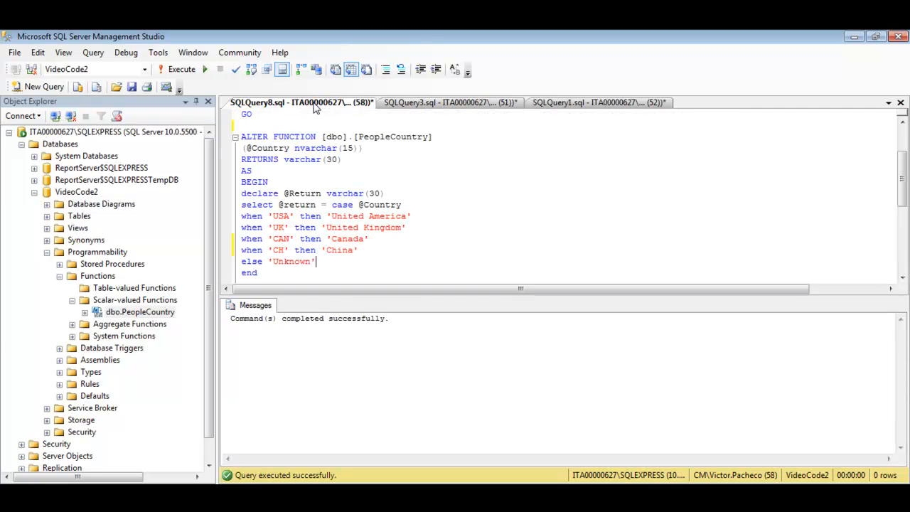
pyautogui.moveTo(832, 306)
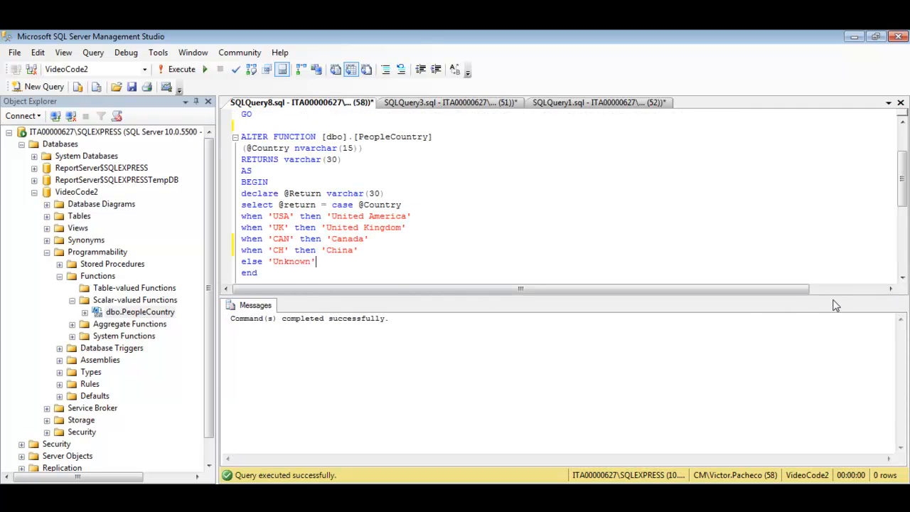